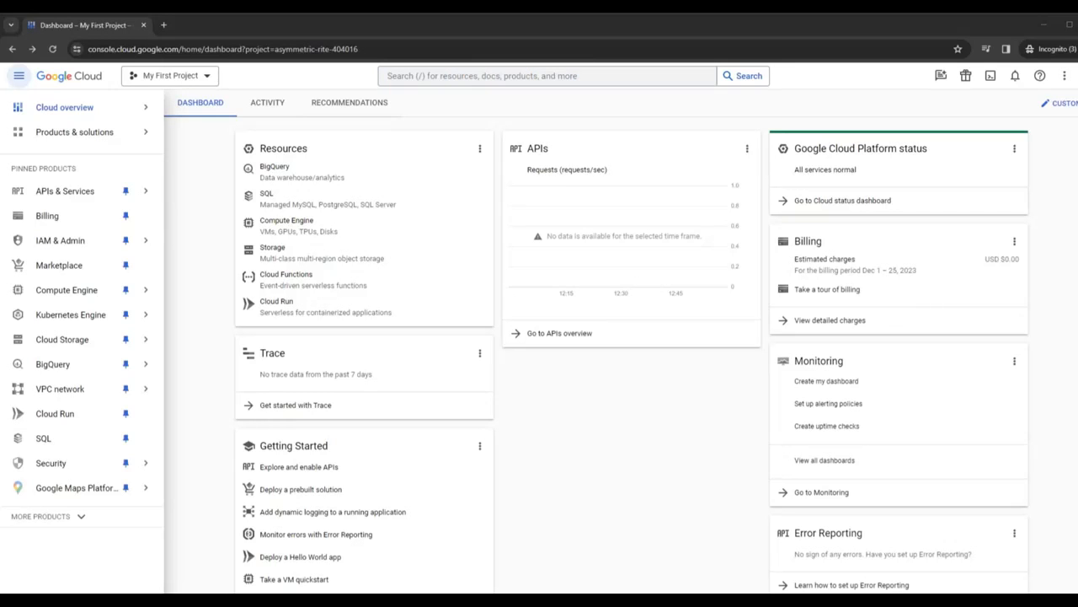
mouse_move(193, 252)
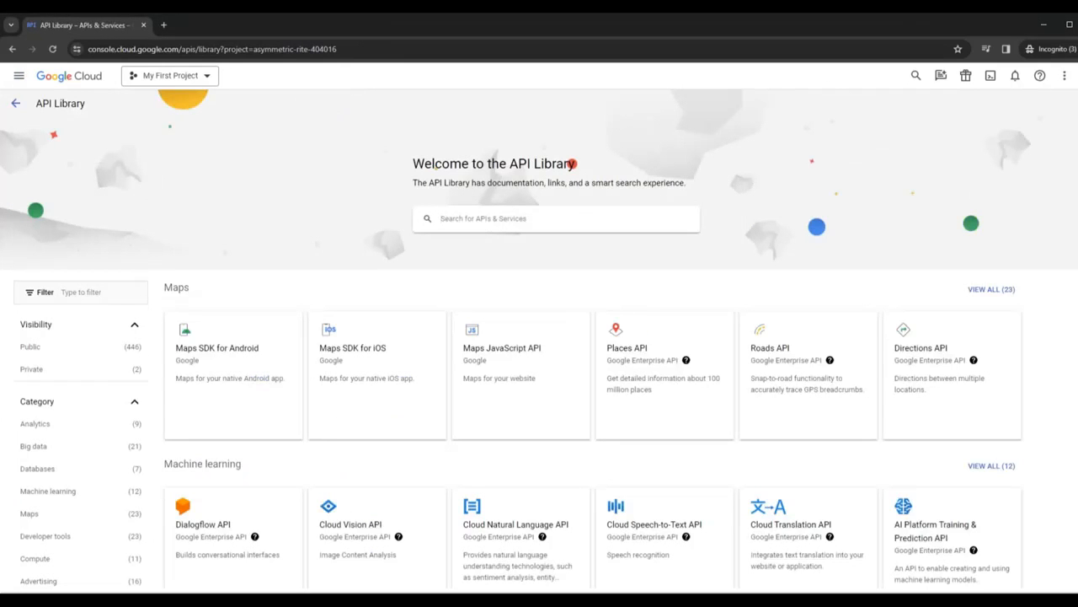
Search the API Library for 'vision api' and view the Cloud Vision API's management details
type("vision api")
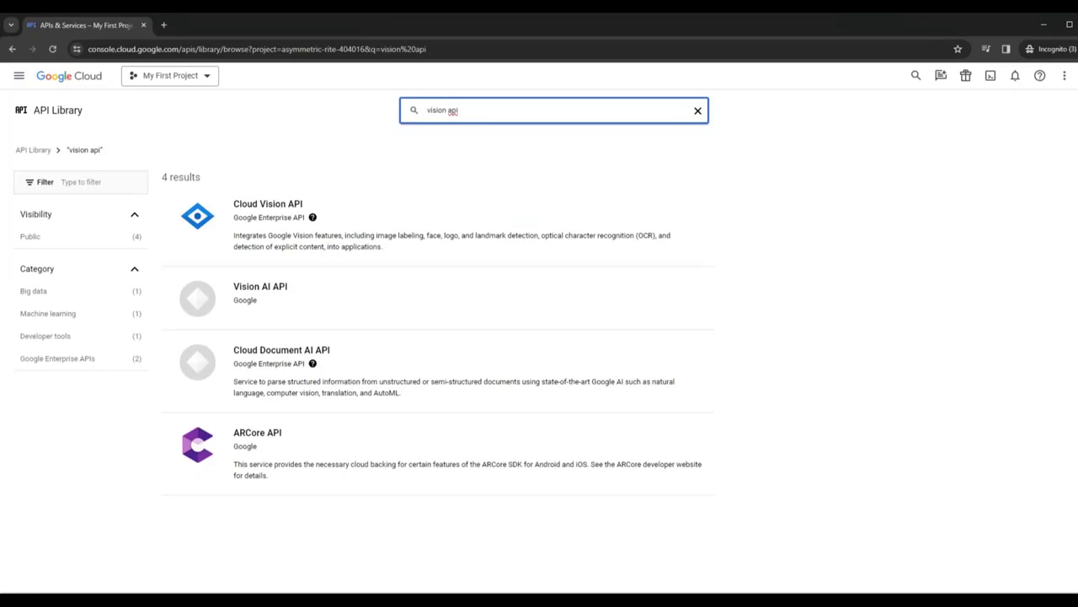
left_click(268, 202)
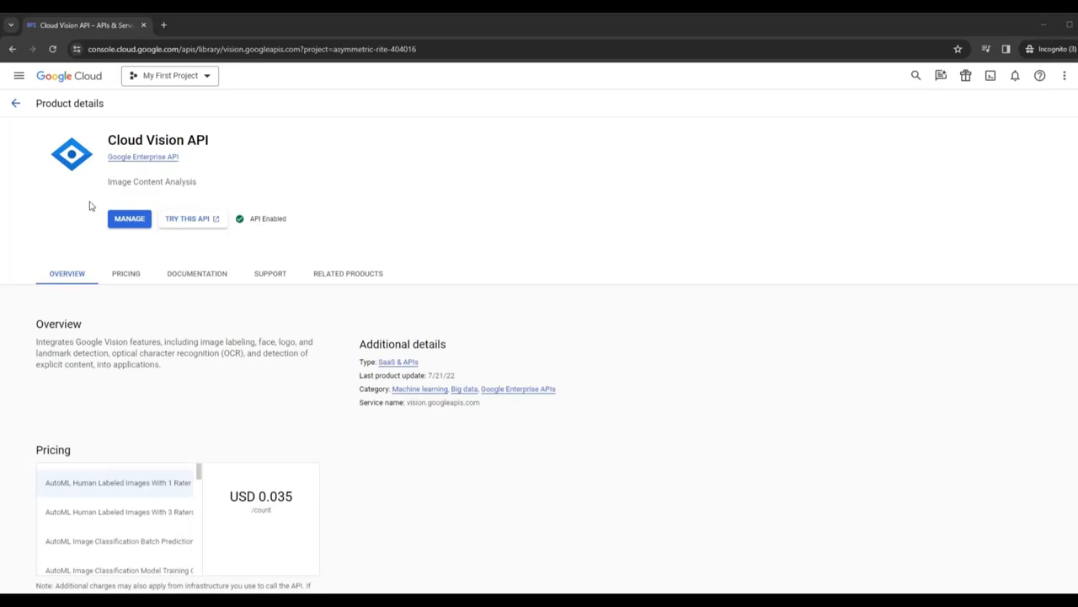
left_click(128, 219)
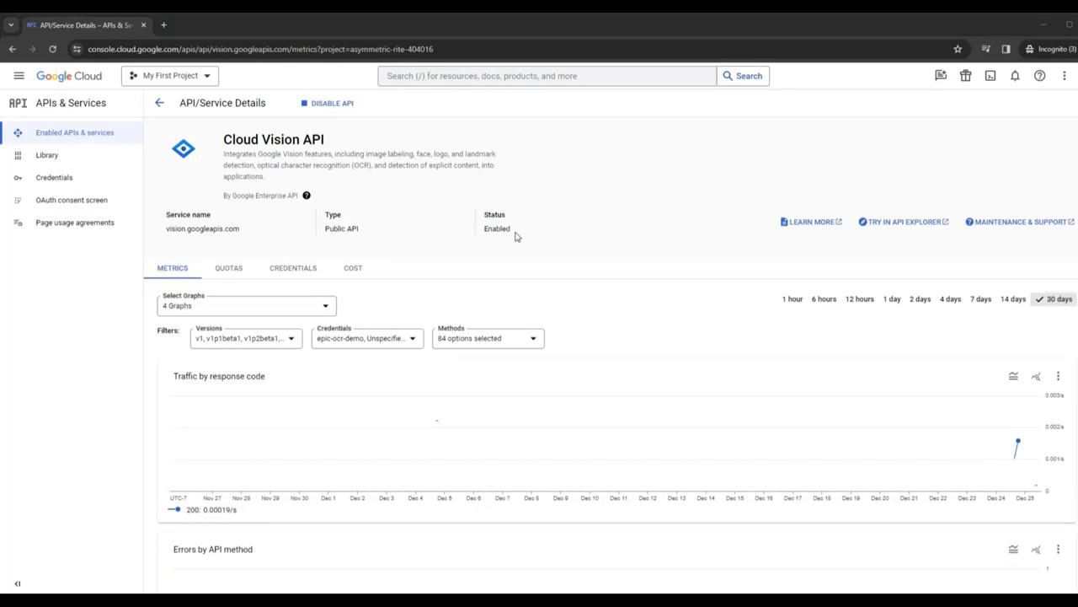
From Credentials, start creating a new service account
left_click(53, 177)
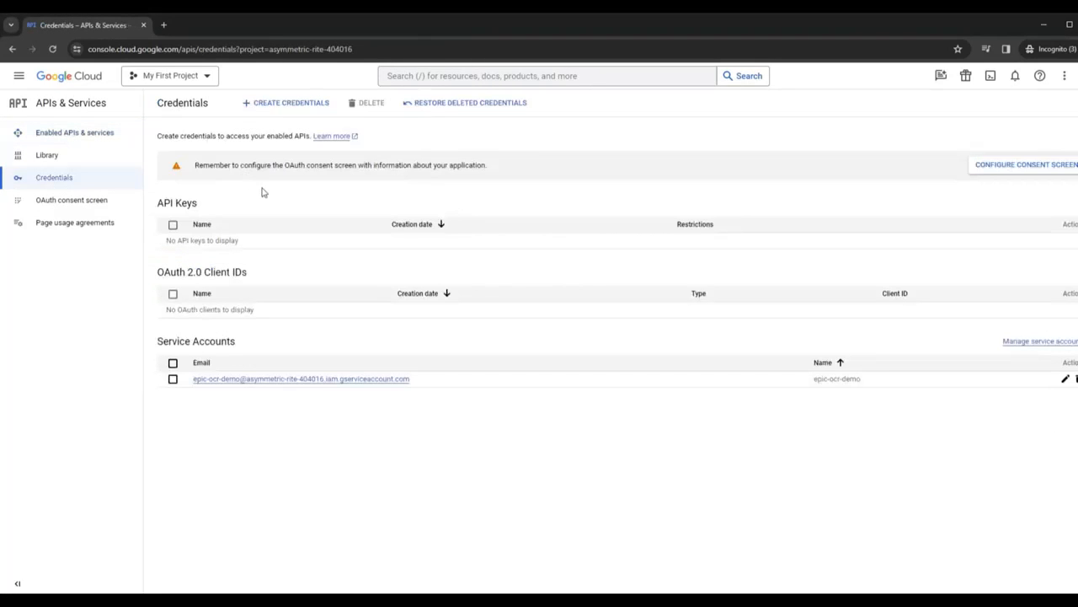
mouse_move(290, 103)
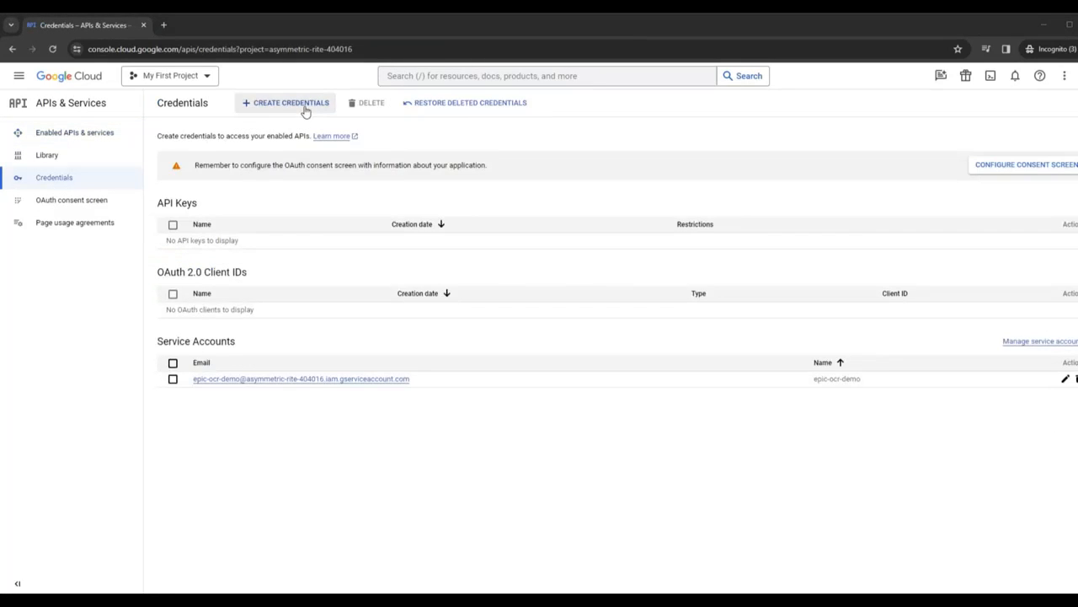
left_click(290, 103)
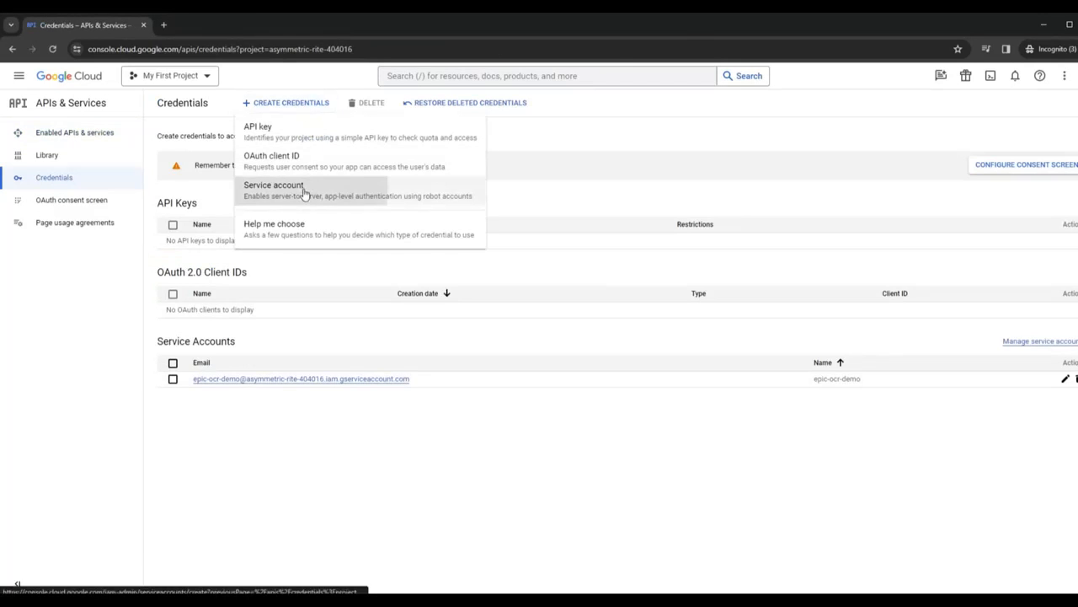
left_click(273, 183)
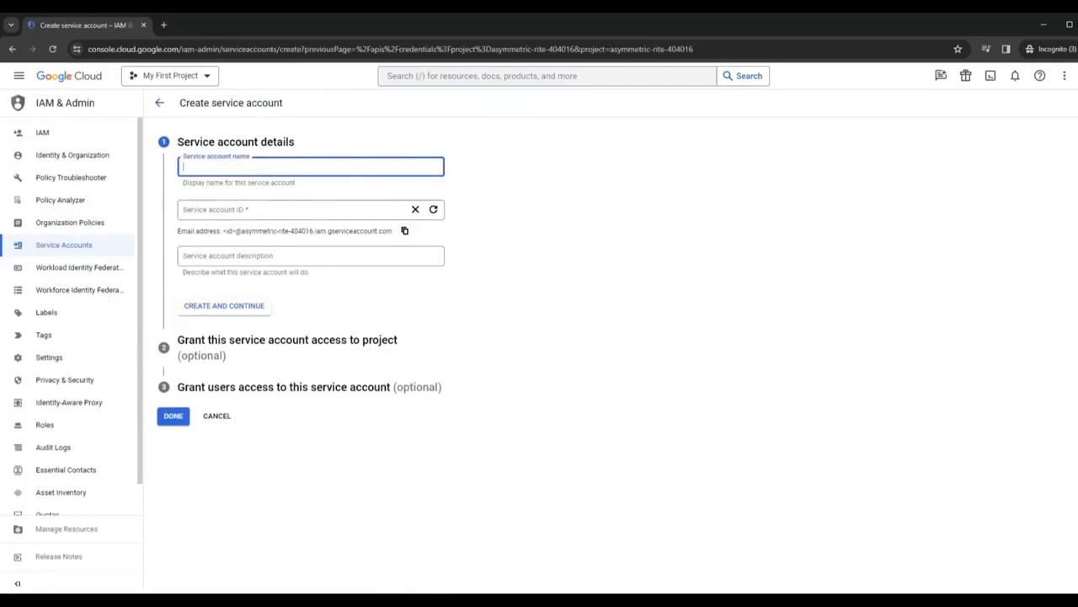
Name the service account 'ocr-test' with description 'use for testing ocr functions'
type("ocr")
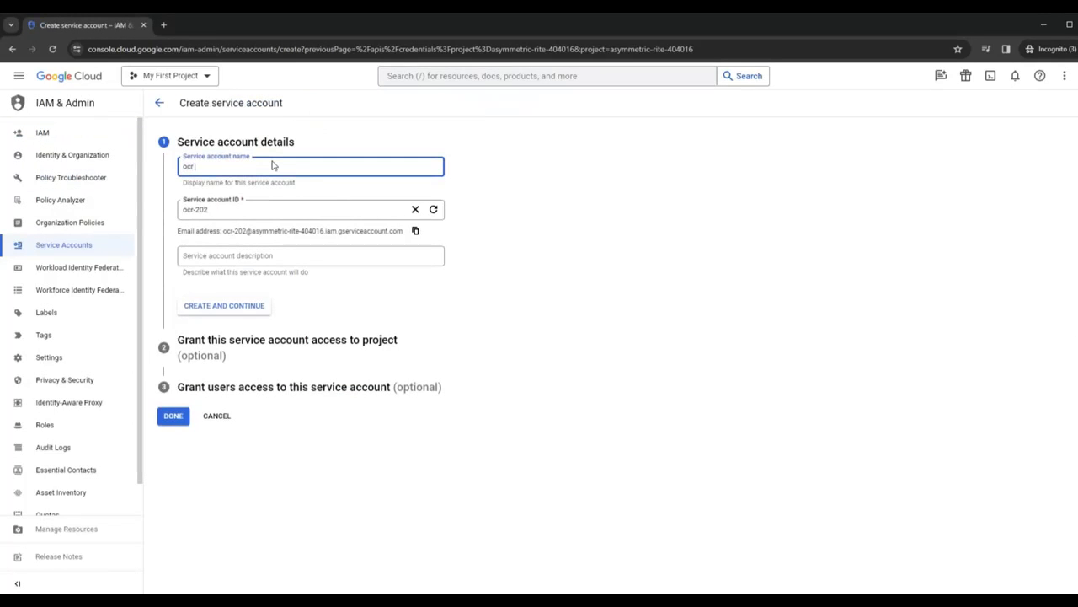
type("-test")
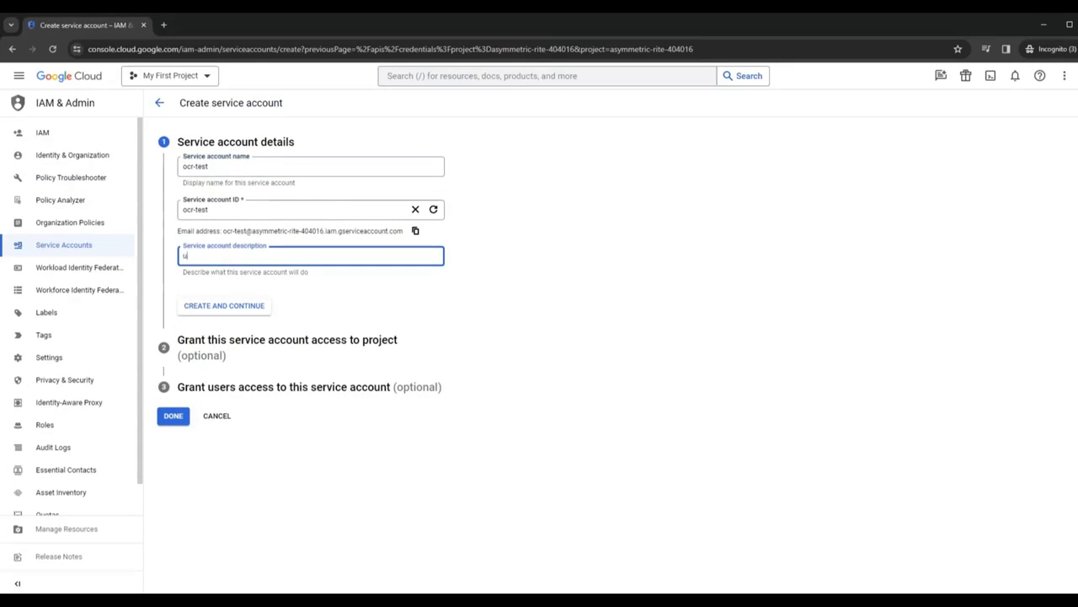
type("use for testing oc")
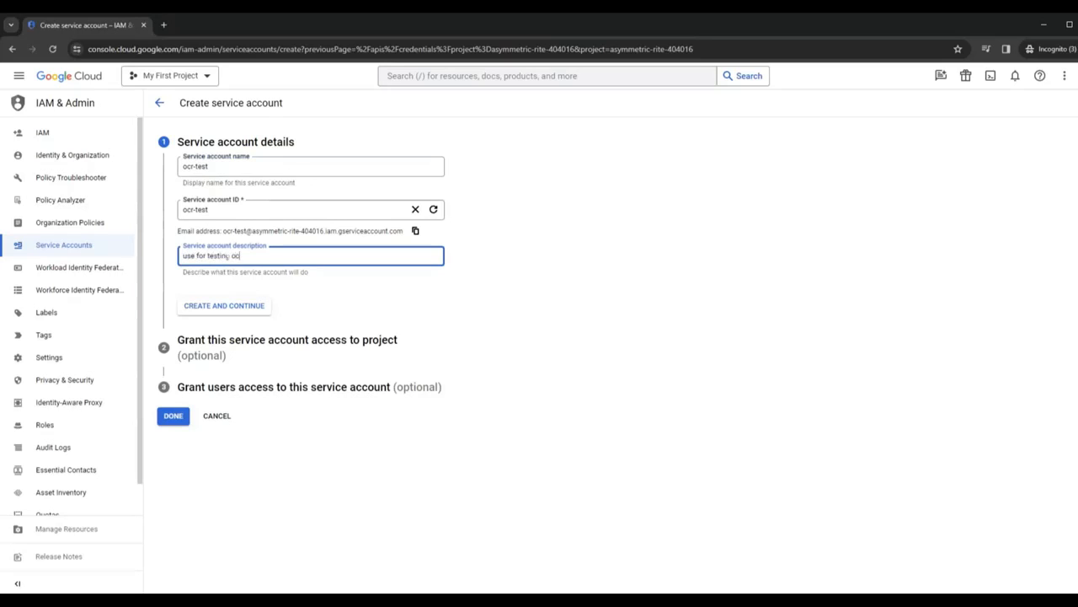
type("functions")
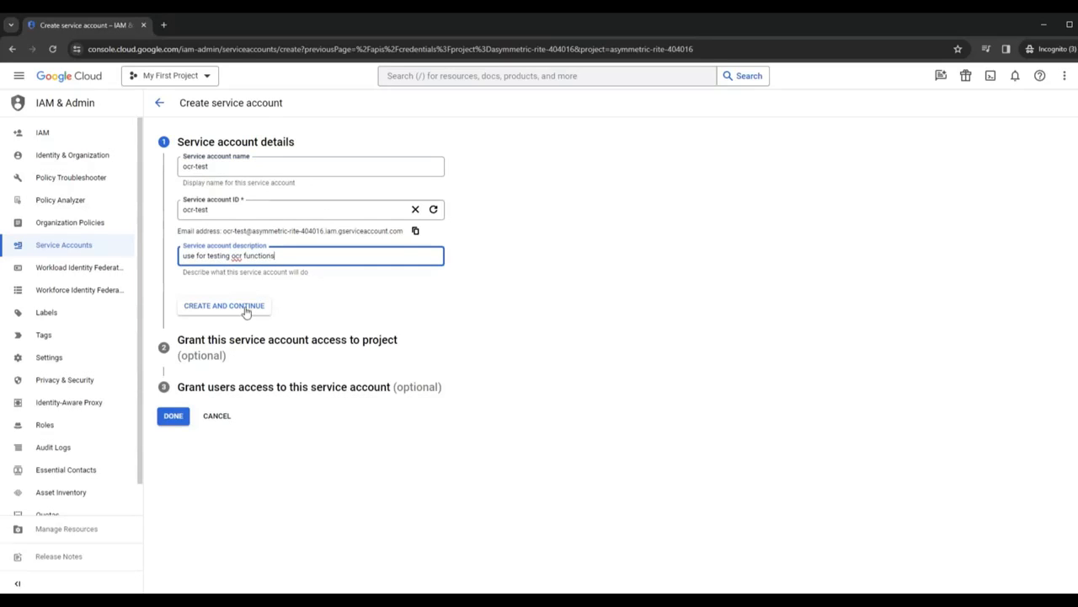
Create the account, grant it the Basic > Owner role, and finish so ocr-test is listed
left_click(222, 305)
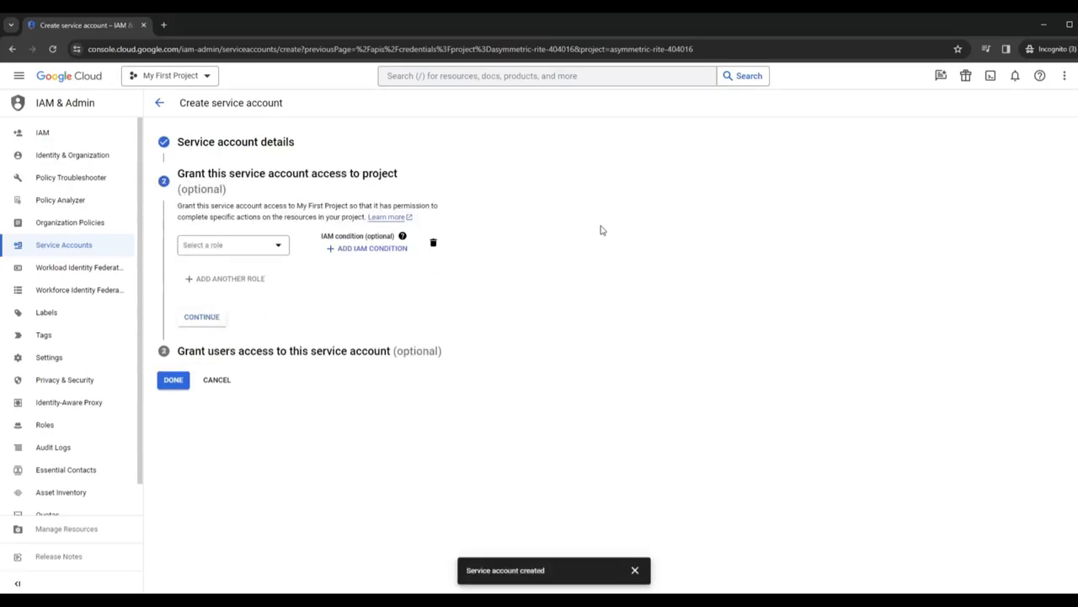
left_click(233, 245)
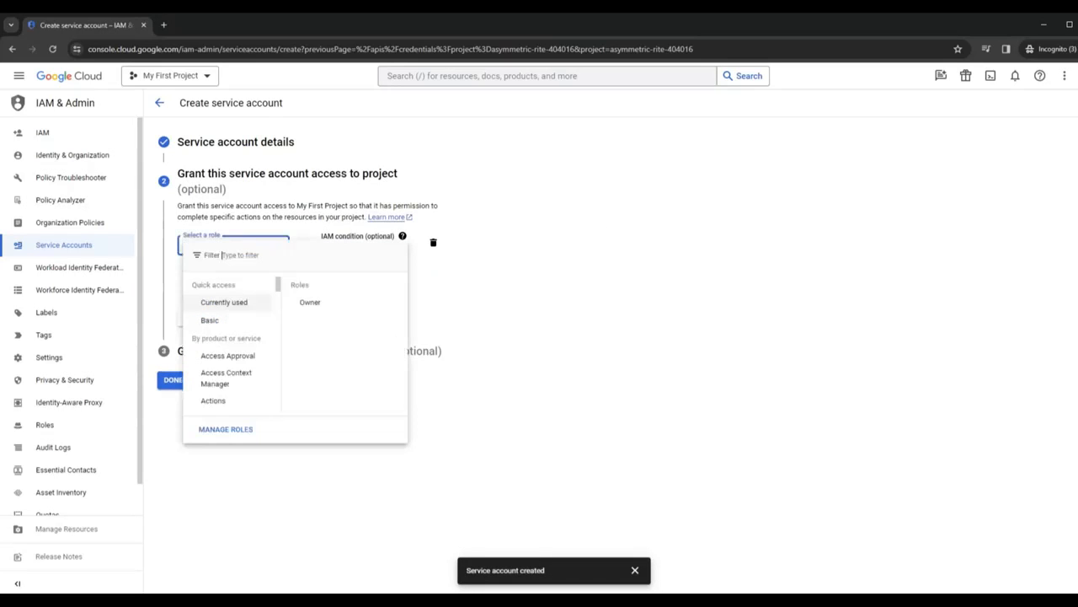
left_click(310, 302)
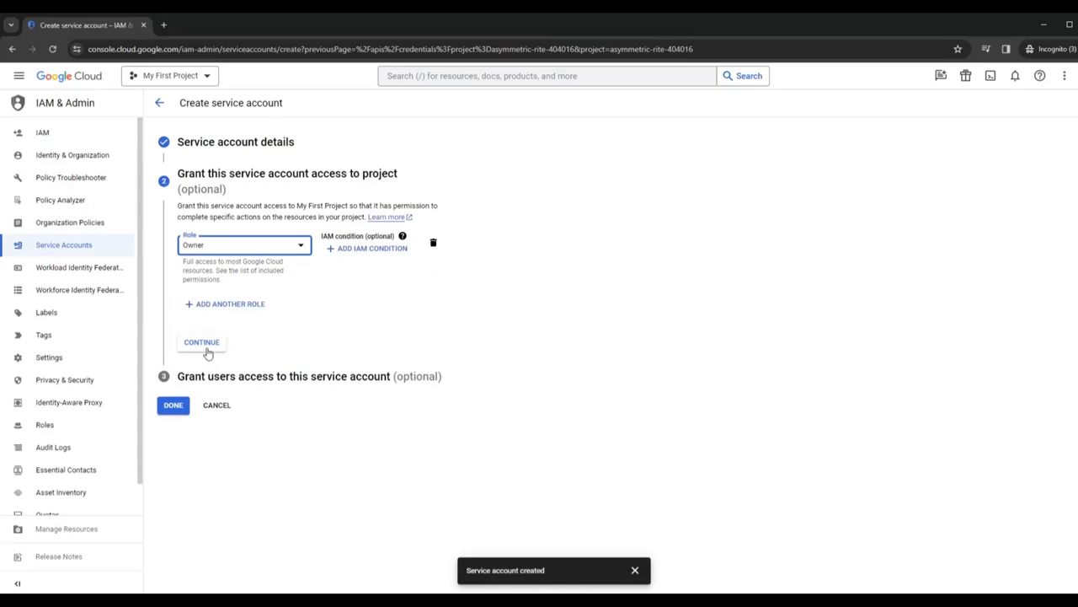
left_click(202, 342)
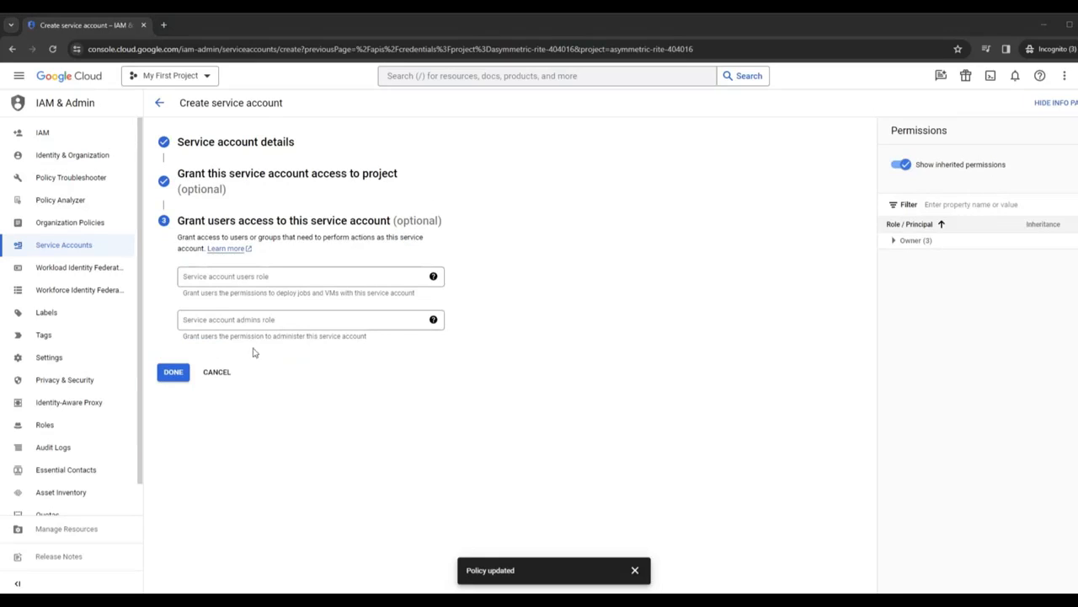
left_click(172, 372)
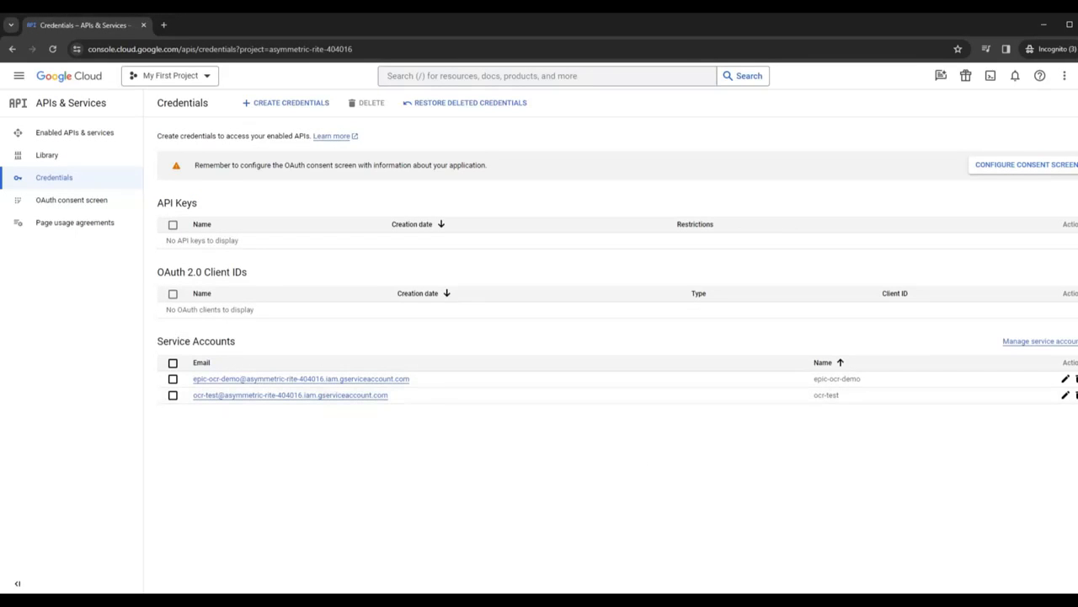
From the ocr-test account's Keys tab, add and create a new JSON private key
left_click(290, 394)
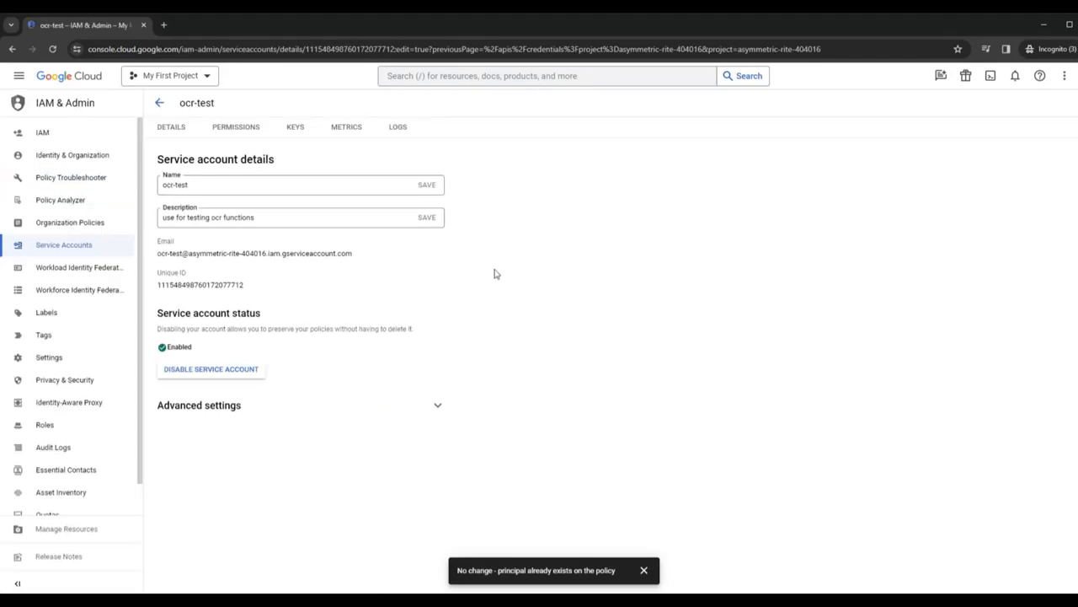
mouse_move(187, 152)
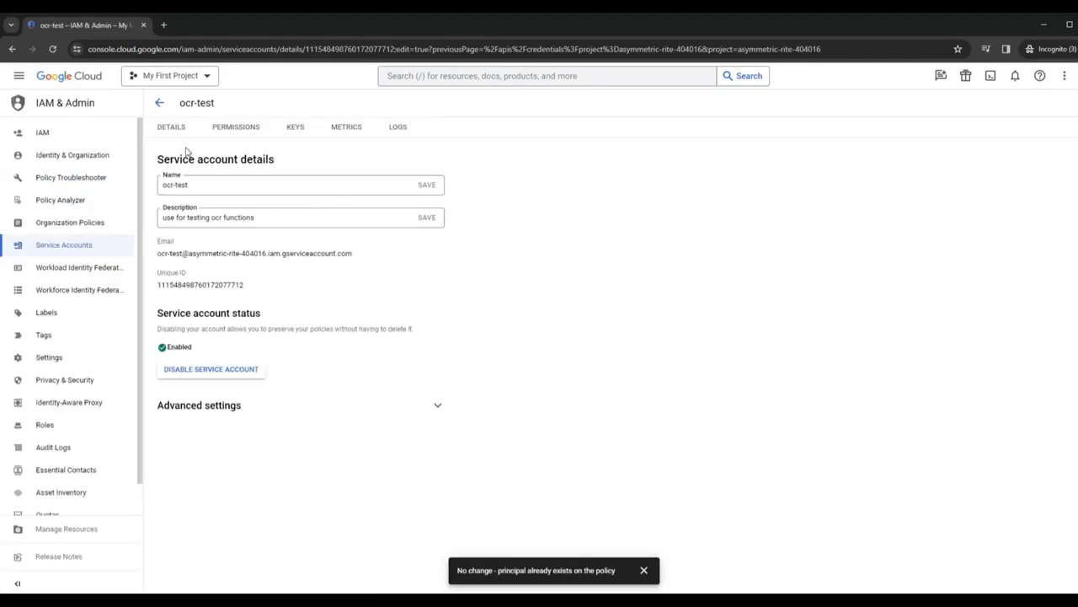
left_click(171, 126)
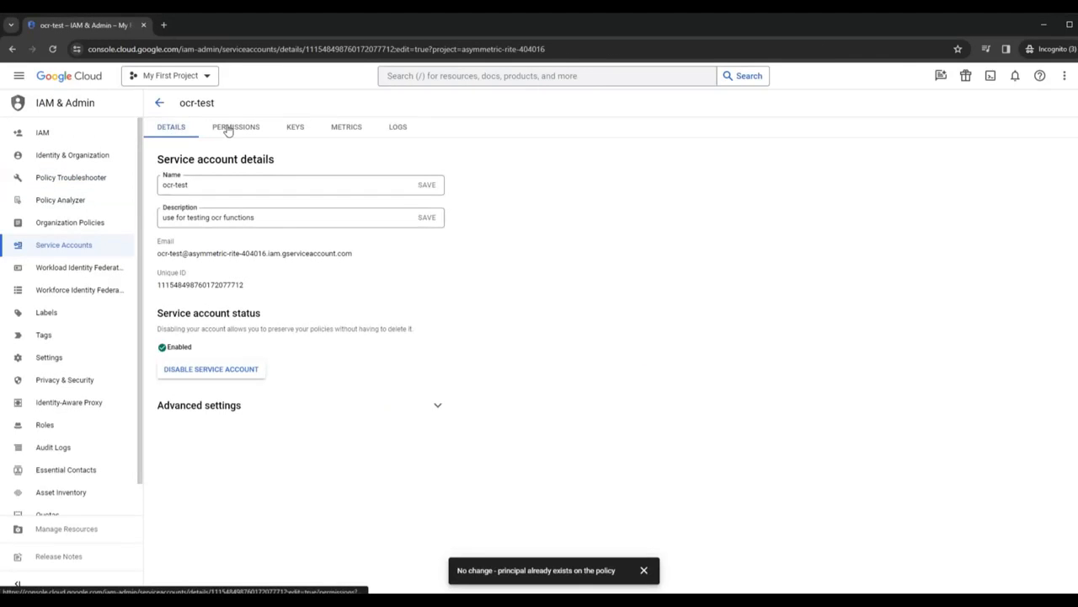
left_click(295, 126)
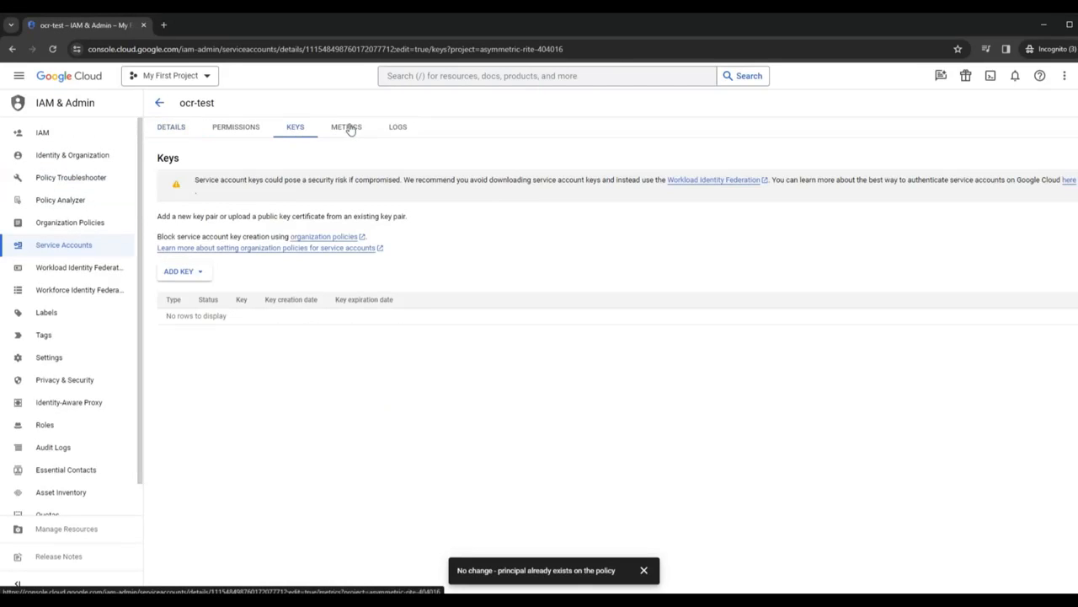
mouse_move(194, 280)
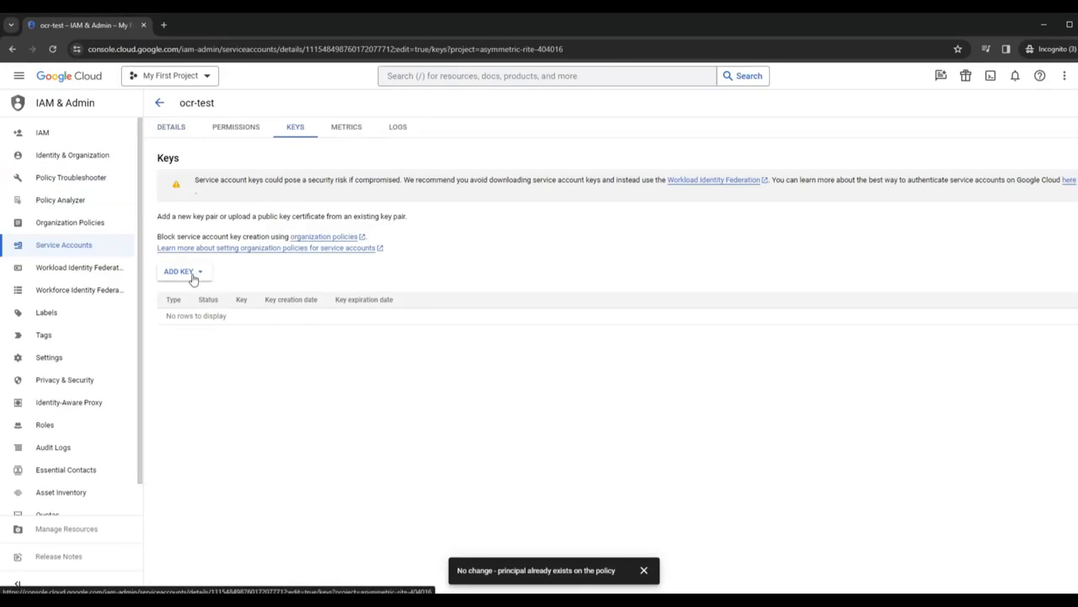
left_click(179, 270)
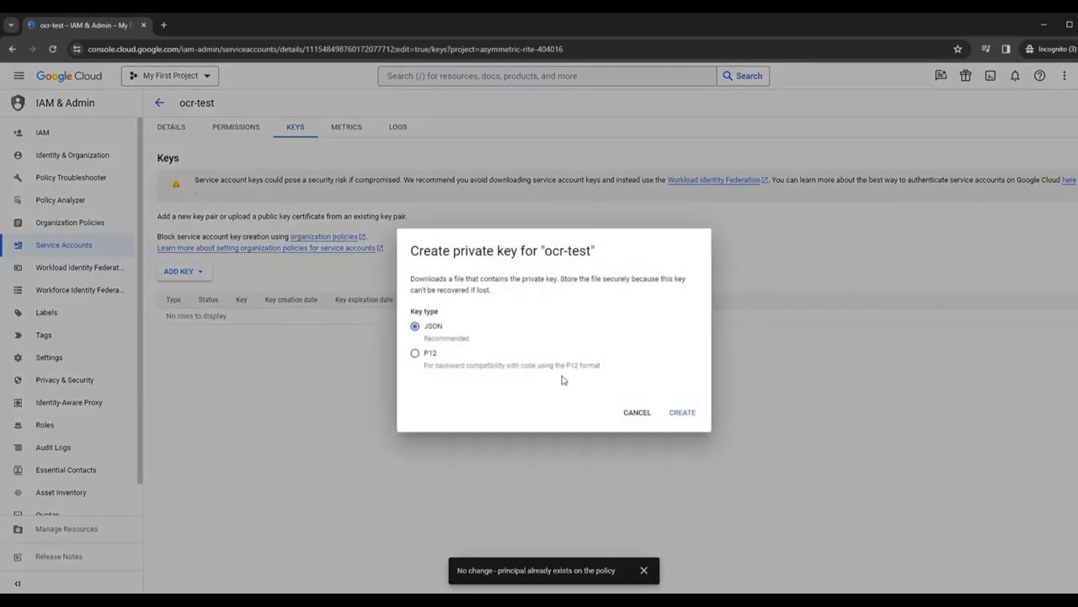
mouse_move(1016, 135)
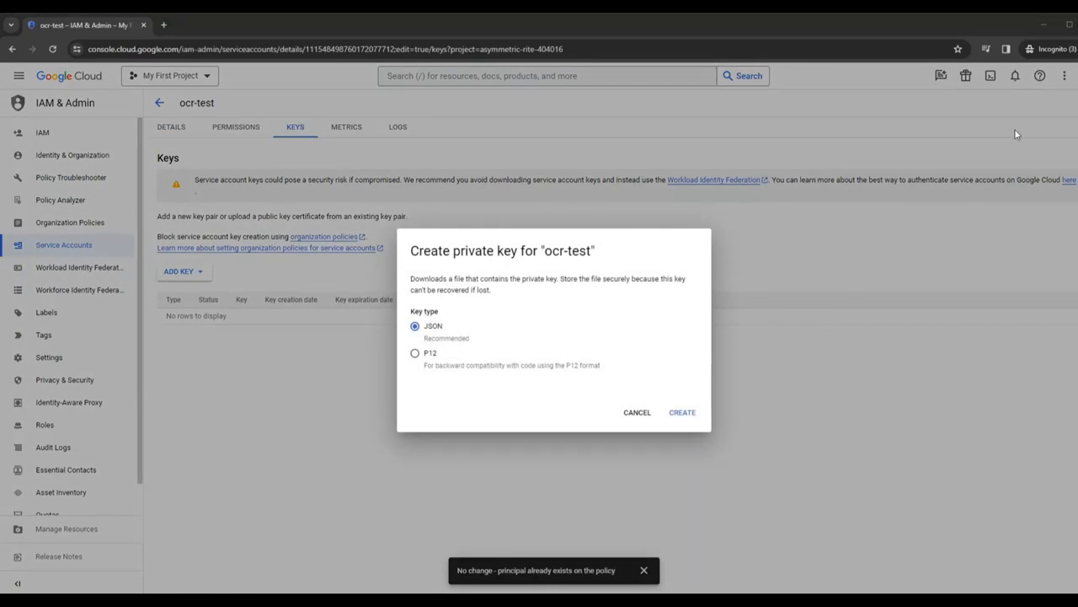
left_click(683, 411)
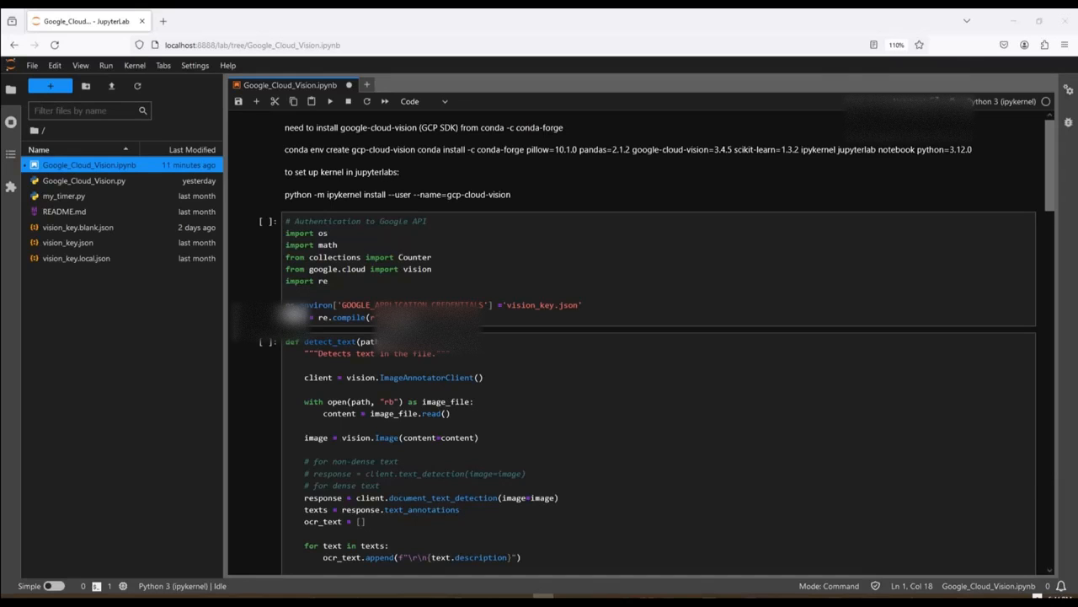
Define WORD = re.compile(r'\w+') and point GOOGLE_APPLICATION_CREDENTIALS at vision_key.json
type("WORD = re.compile(r\"\\w+\")")
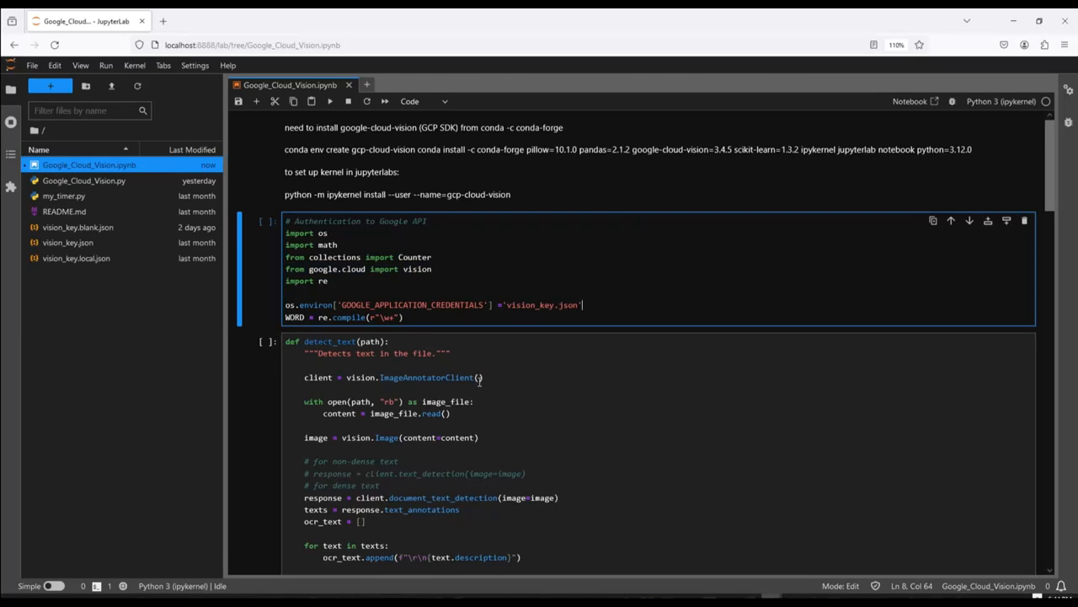
mouse_move(560, 368)
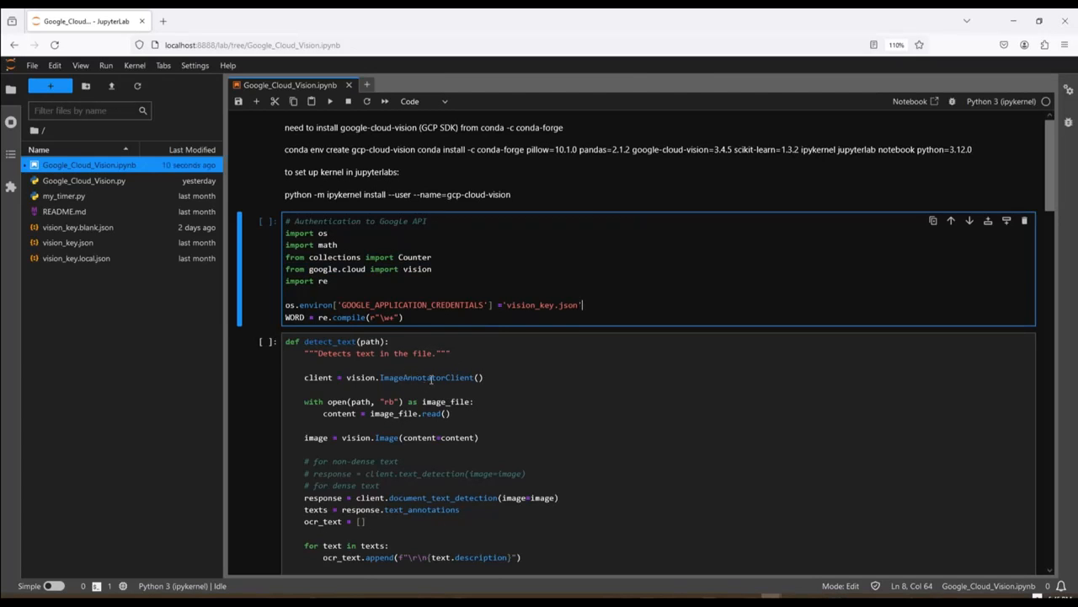
left_click(487, 377)
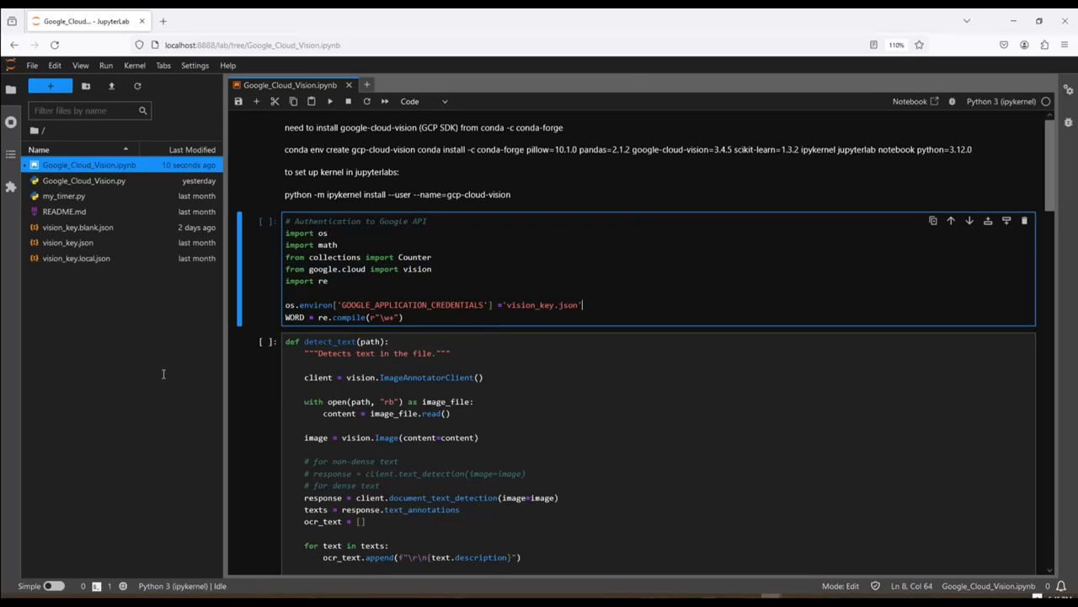
mouse_move(569, 357)
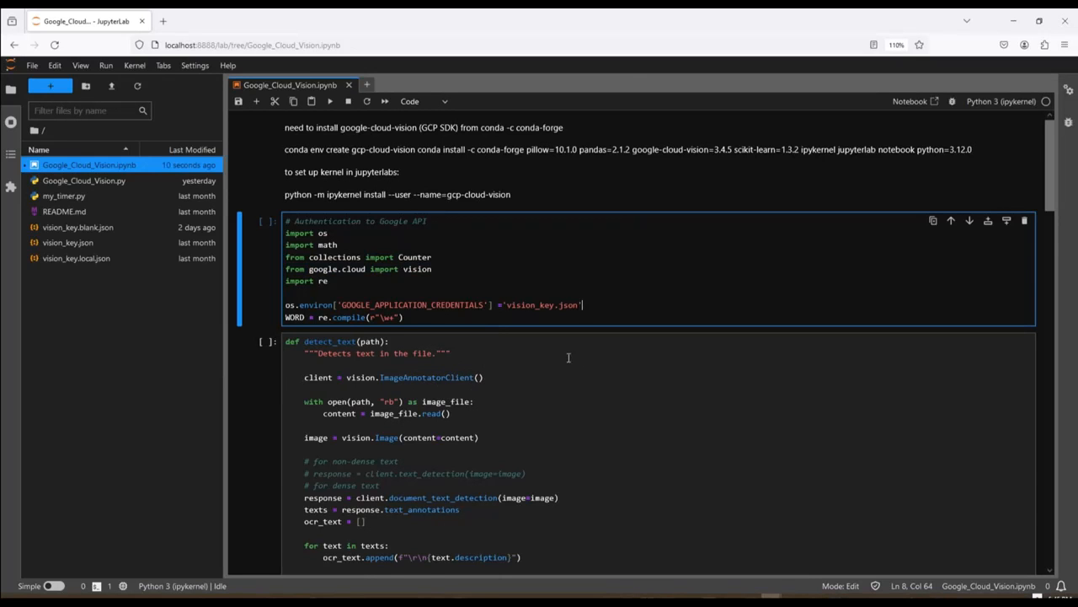
scroll("down", 3)
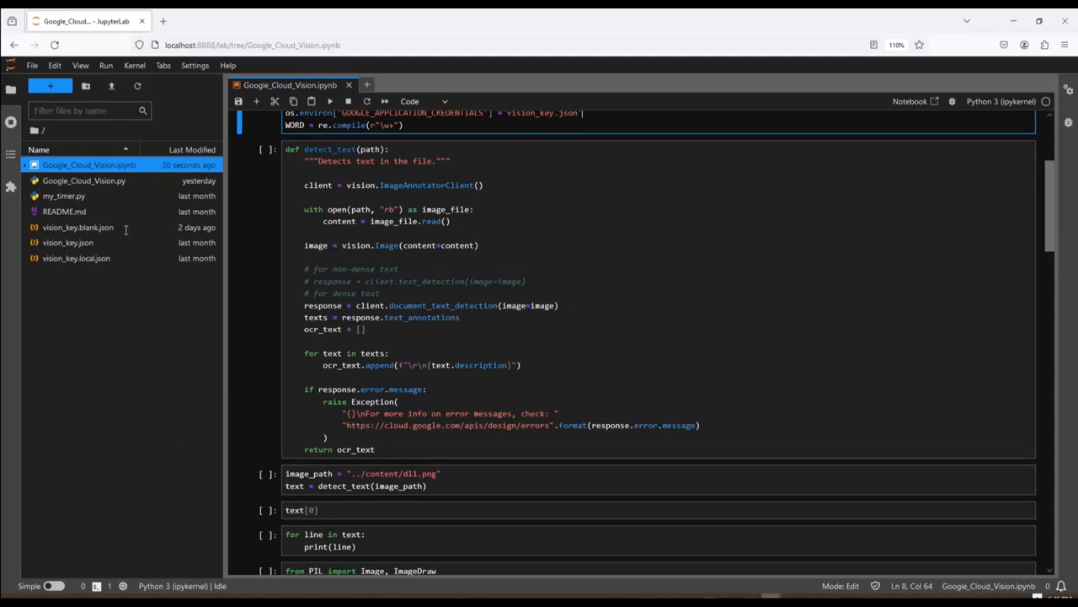
mouse_move(199, 229)
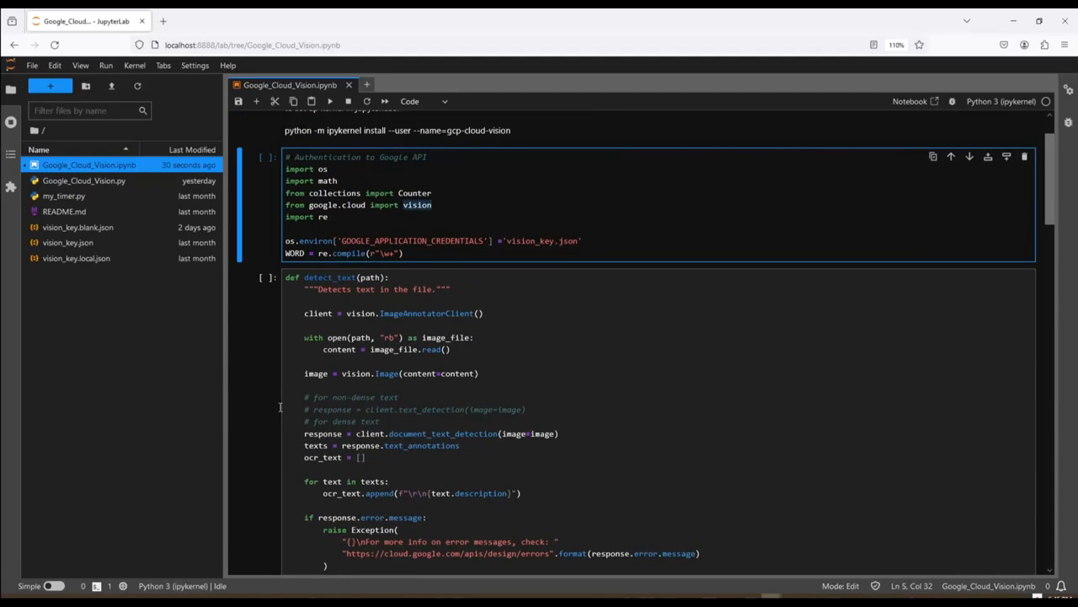
mouse_move(381, 411)
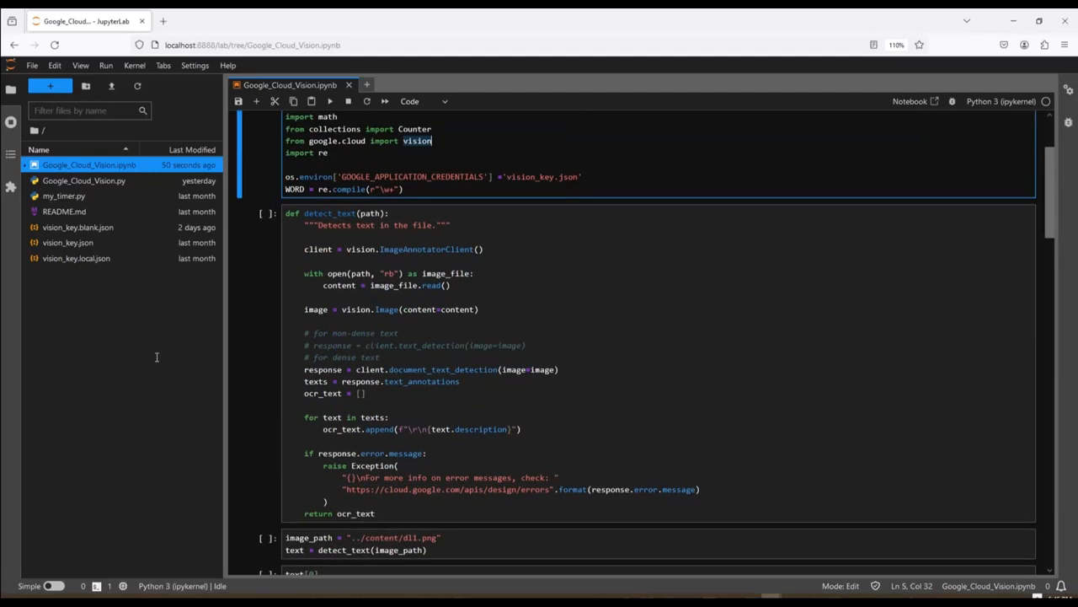
mouse_move(155, 387)
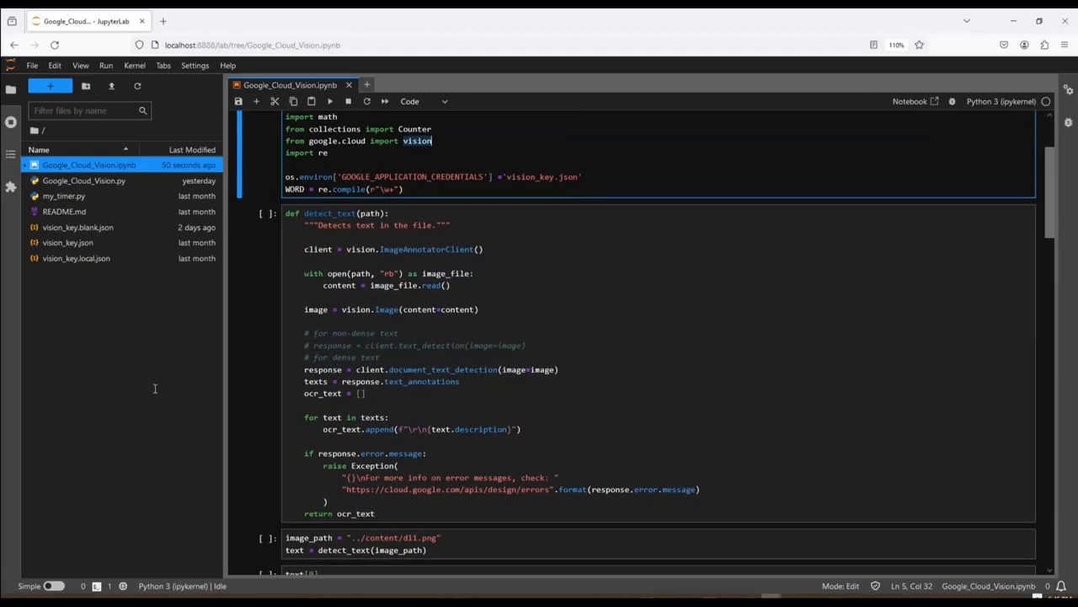
mouse_move(248, 384)
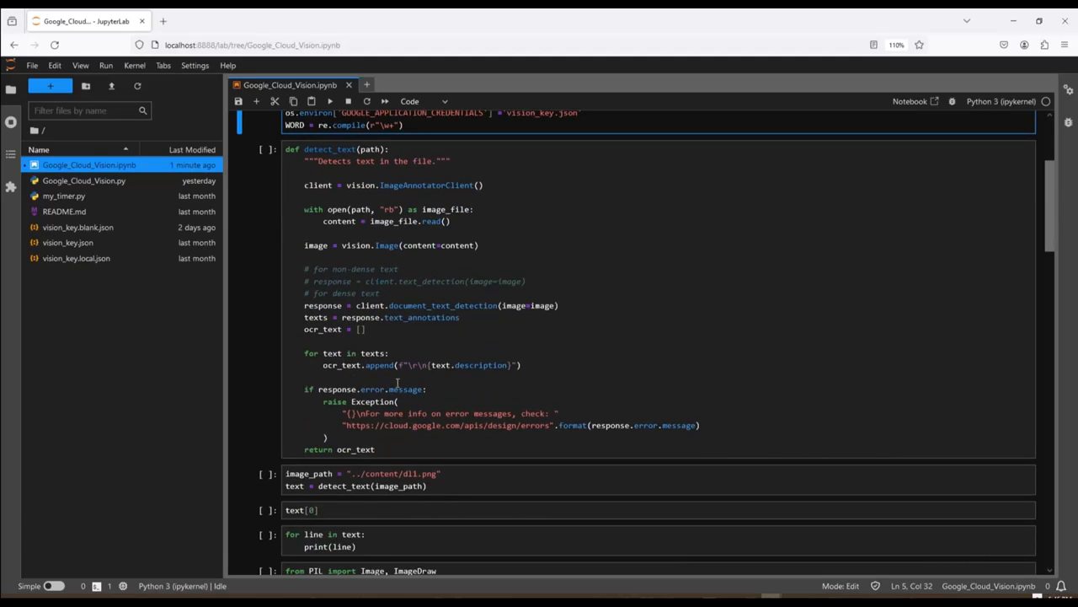
mouse_move(243, 391)
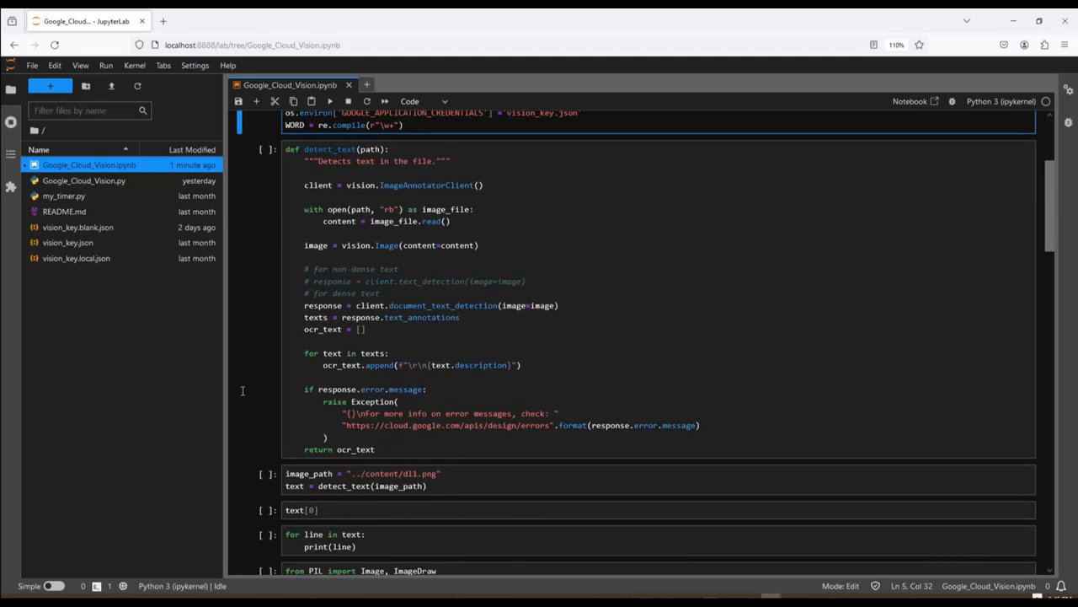
mouse_move(122, 371)
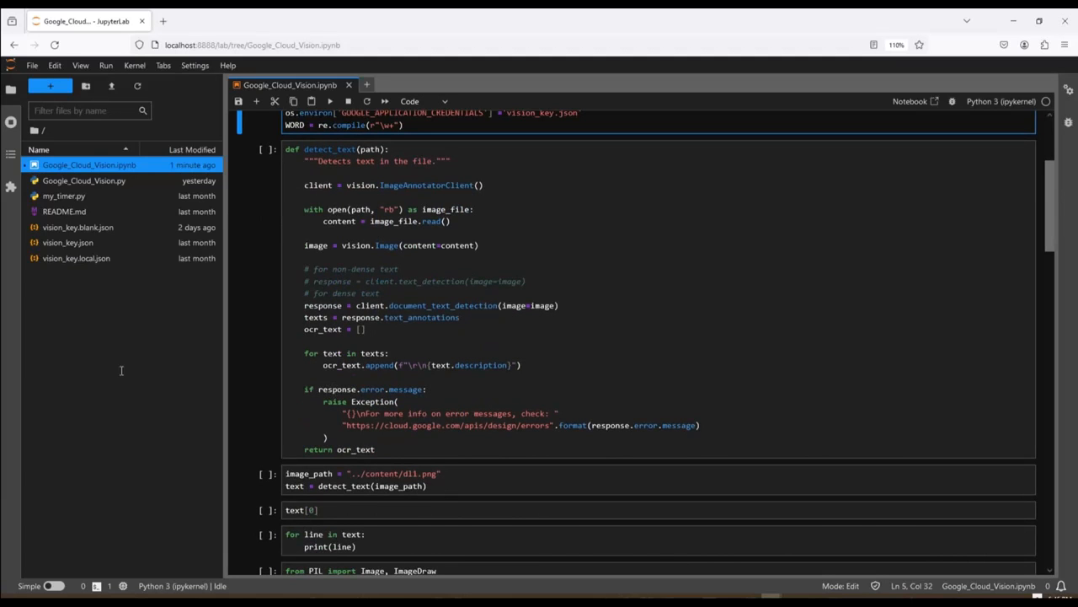
mouse_move(260, 395)
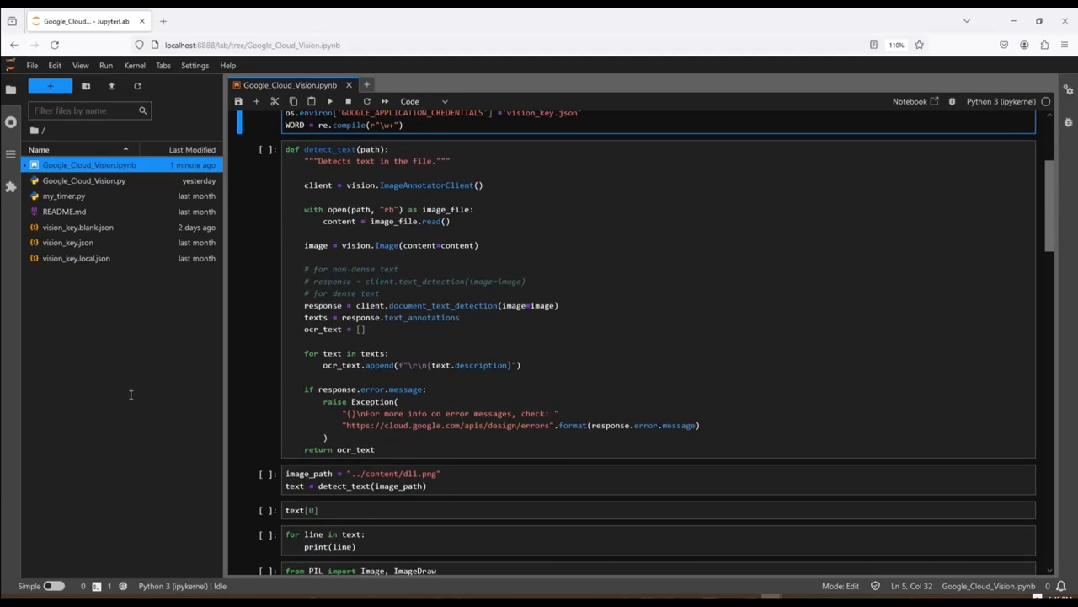
mouse_move(194, 416)
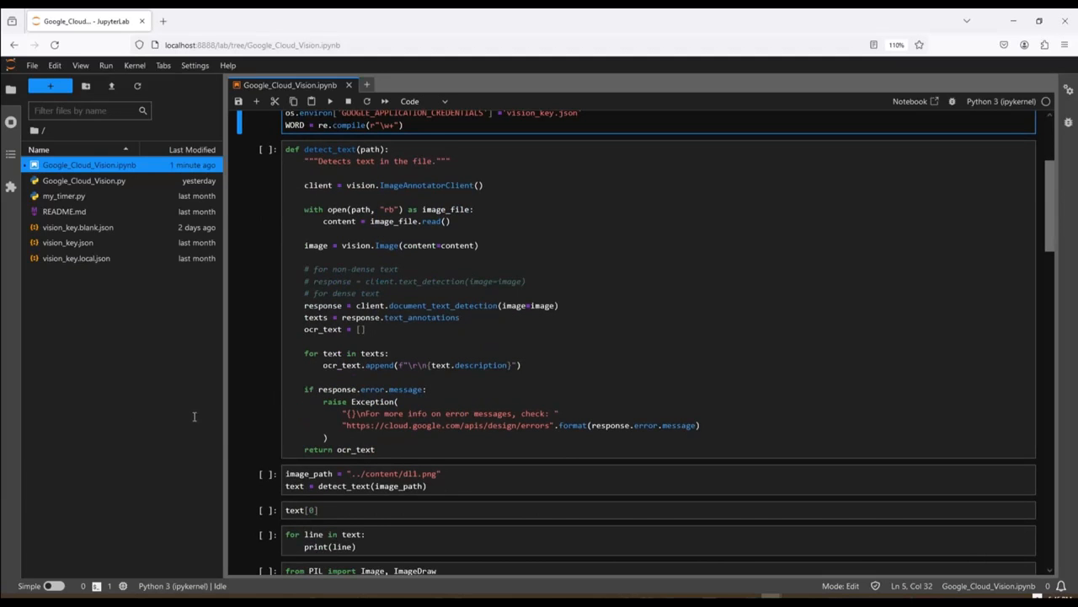
mouse_move(219, 435)
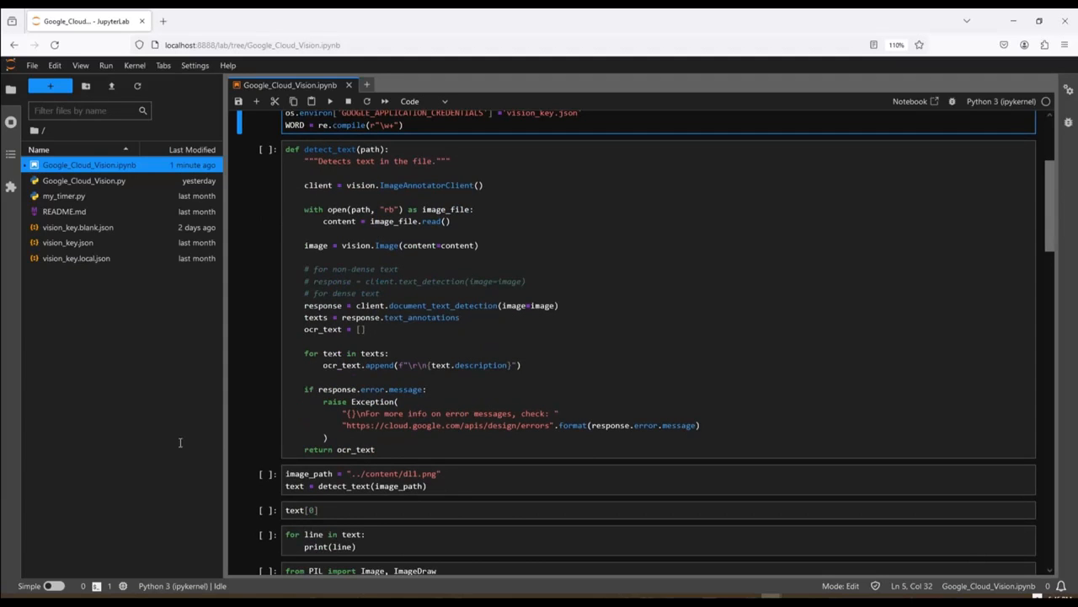
mouse_move(194, 455)
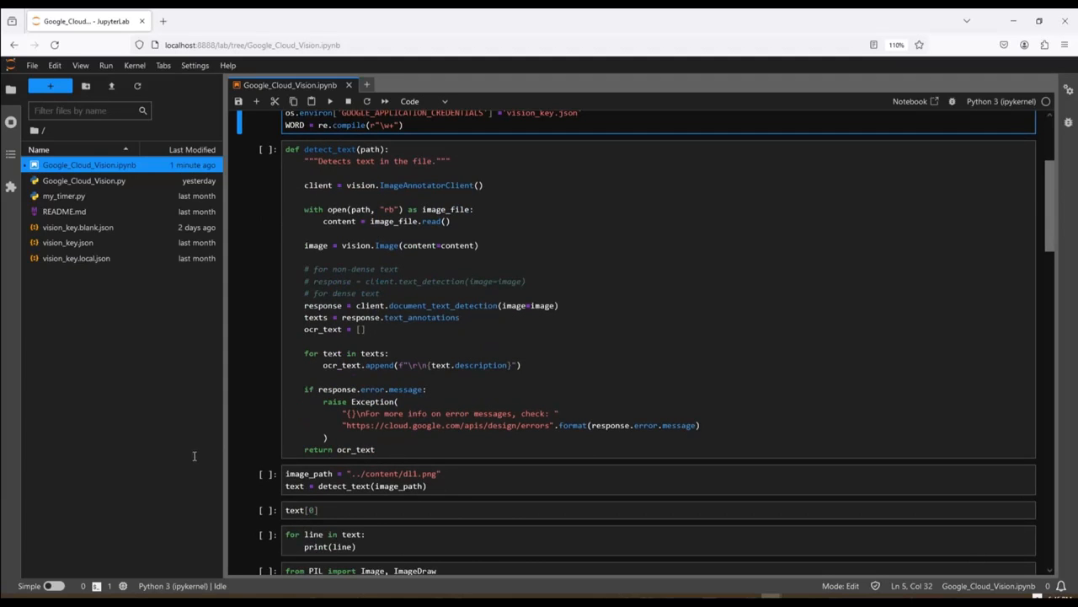
scroll("down", 3)
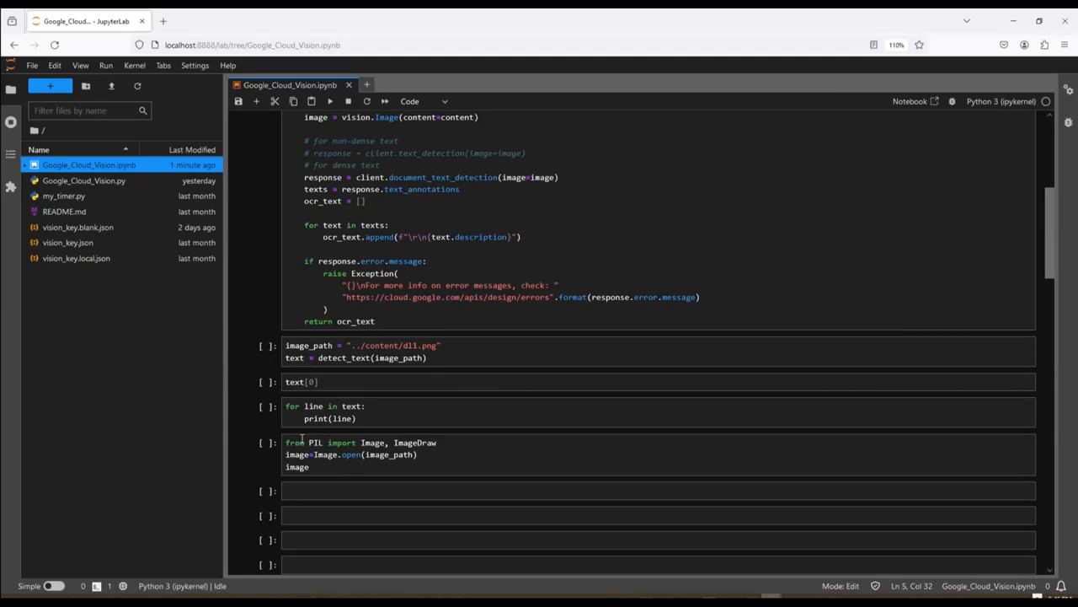
mouse_move(110, 448)
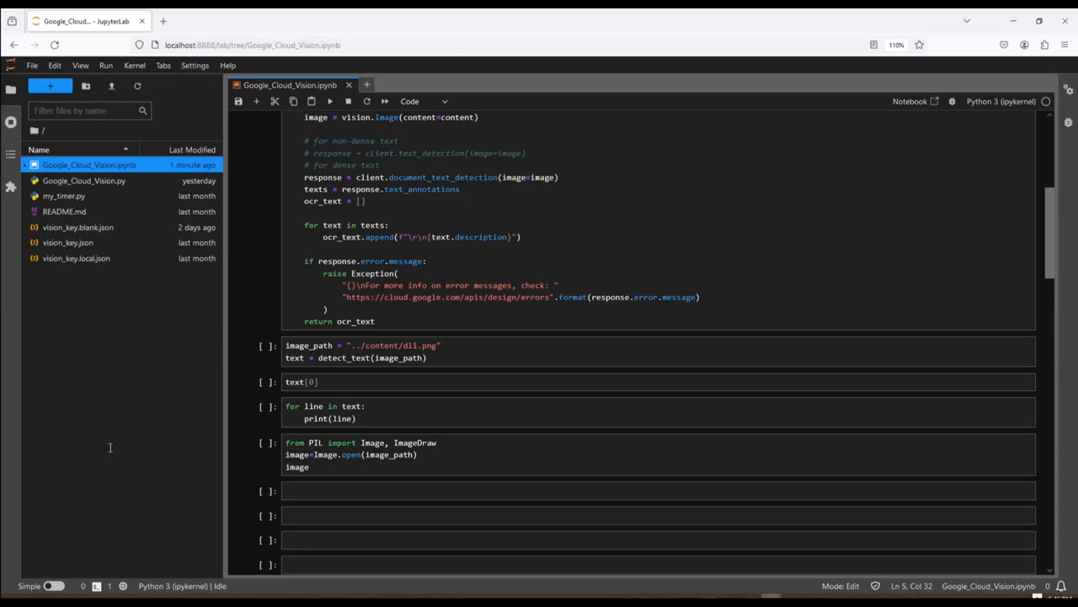
mouse_move(182, 452)
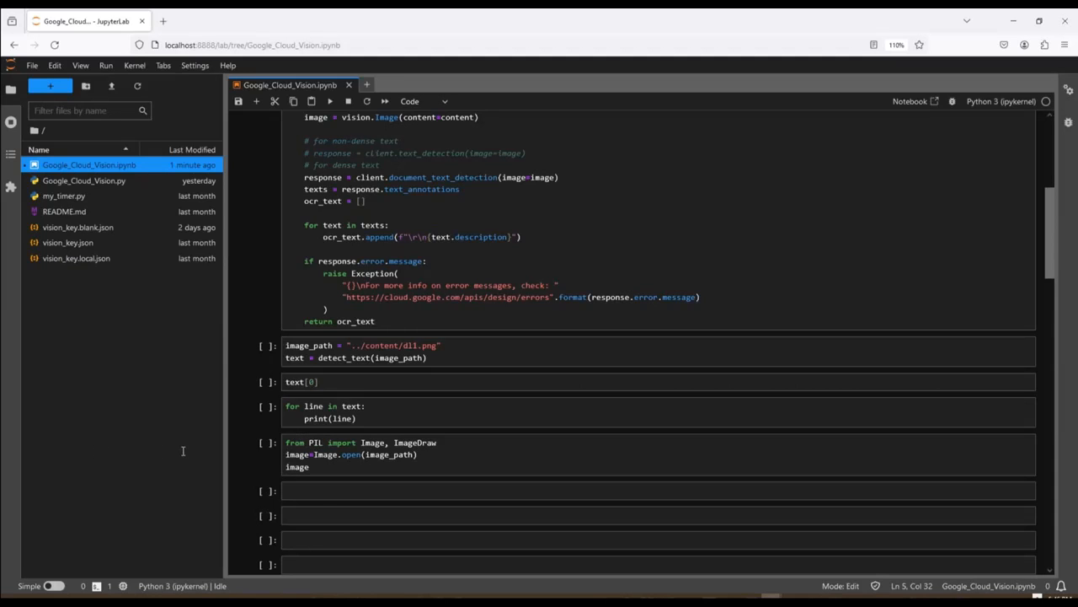
mouse_move(229, 452)
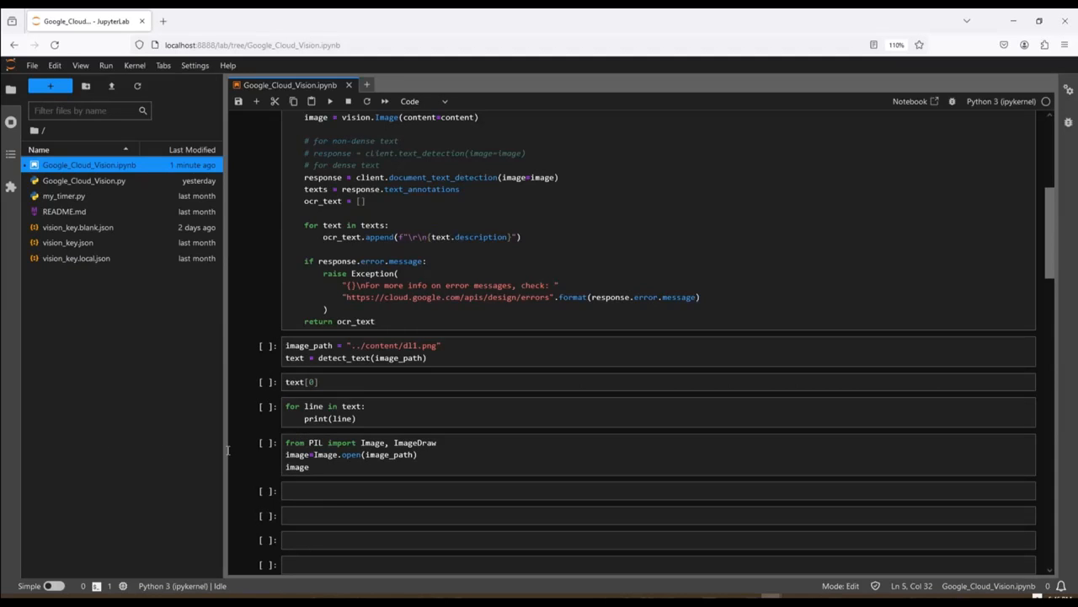
mouse_move(116, 438)
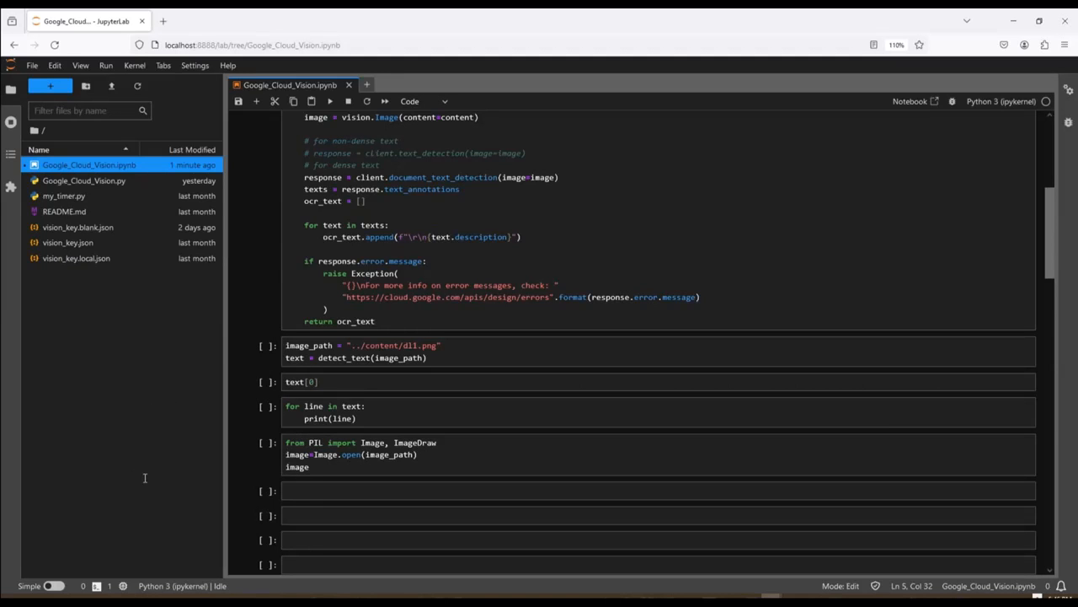
mouse_move(158, 475)
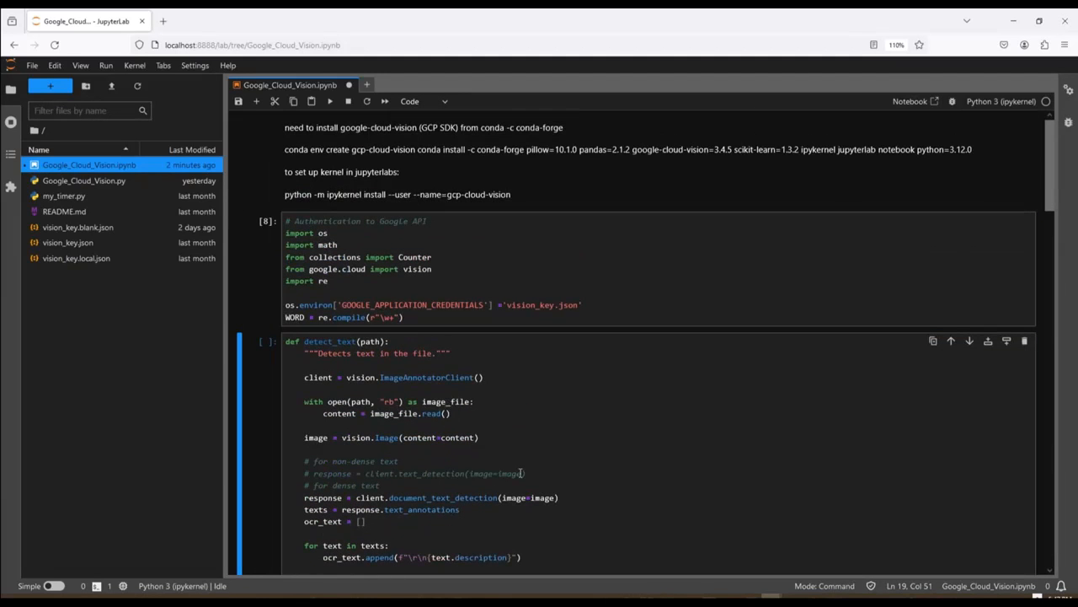
Move to the cell that runs detect_text on the license image
left_click(331, 101)
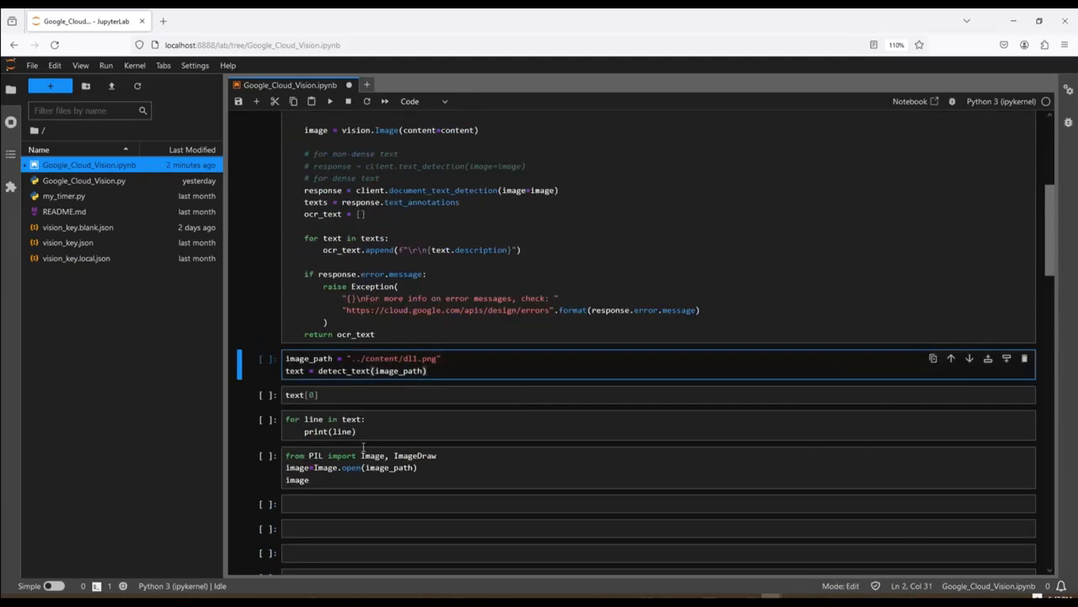
Run the current cell with Shift+Enter to produce the detected license text
key("shift+enter")
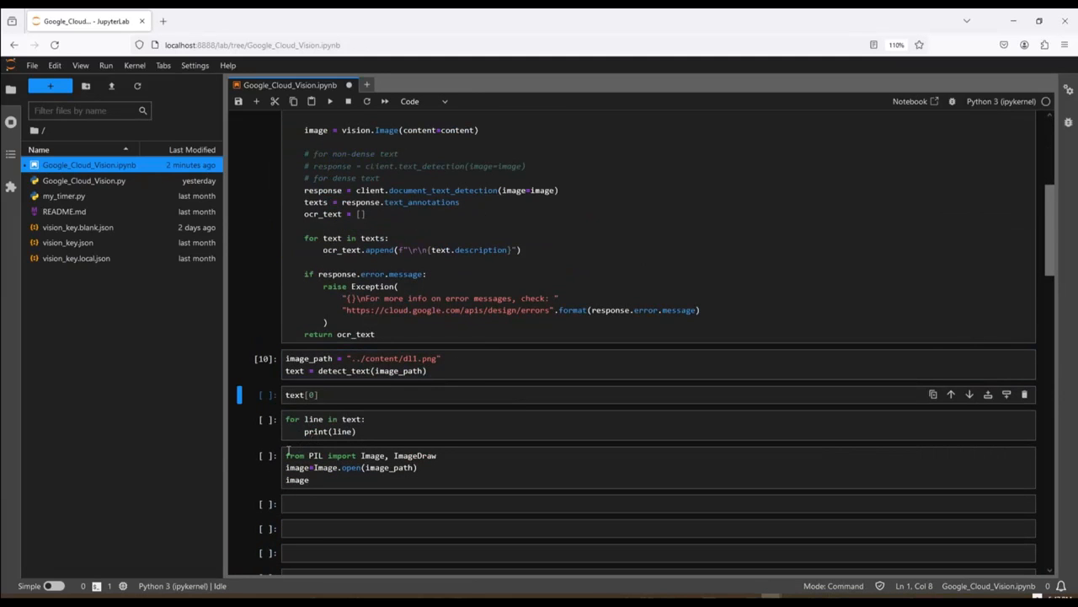
mouse_move(151, 486)
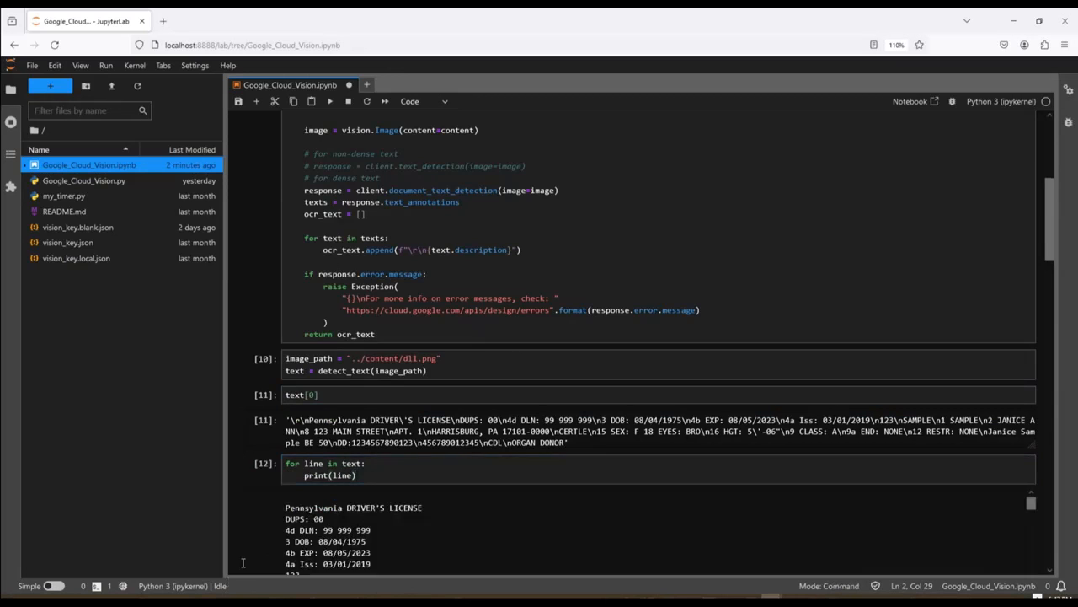
Highlight the detected license number field in the printed OCR output
scroll("down", 3)
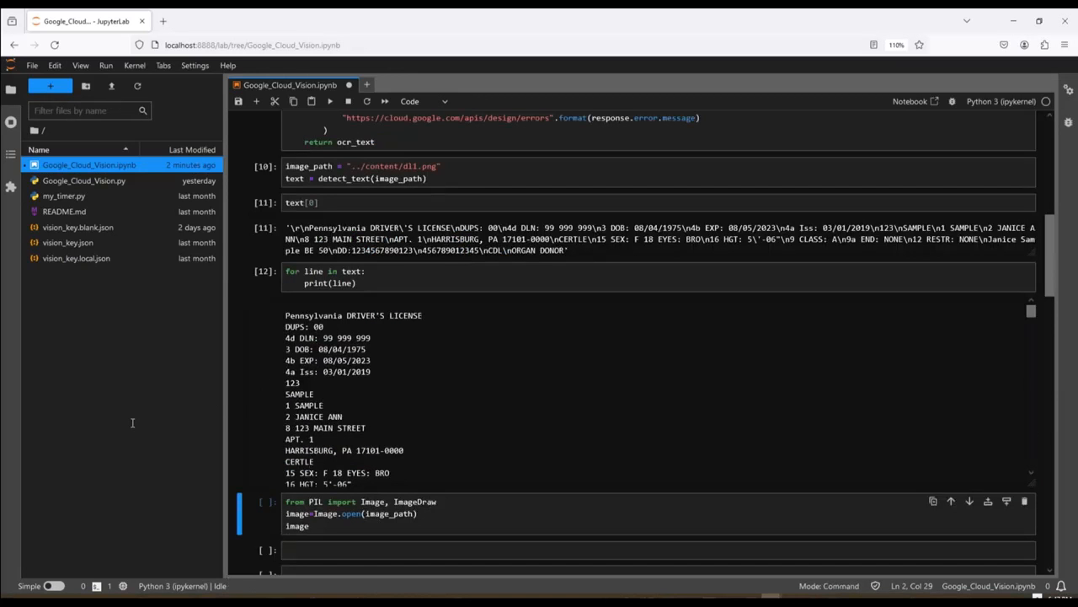
double_click(295, 337)
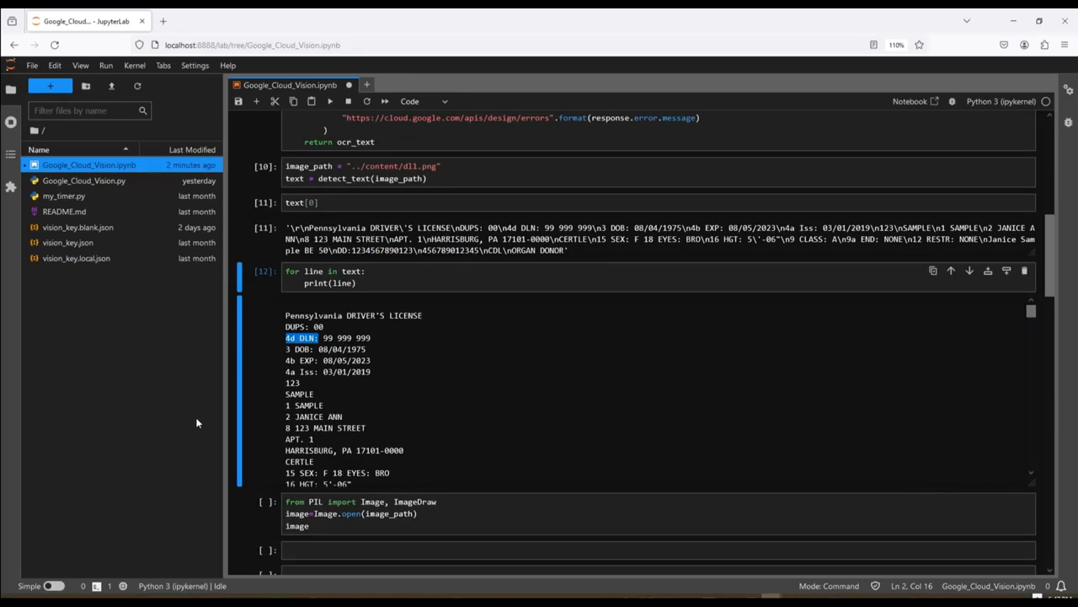
mouse_move(189, 482)
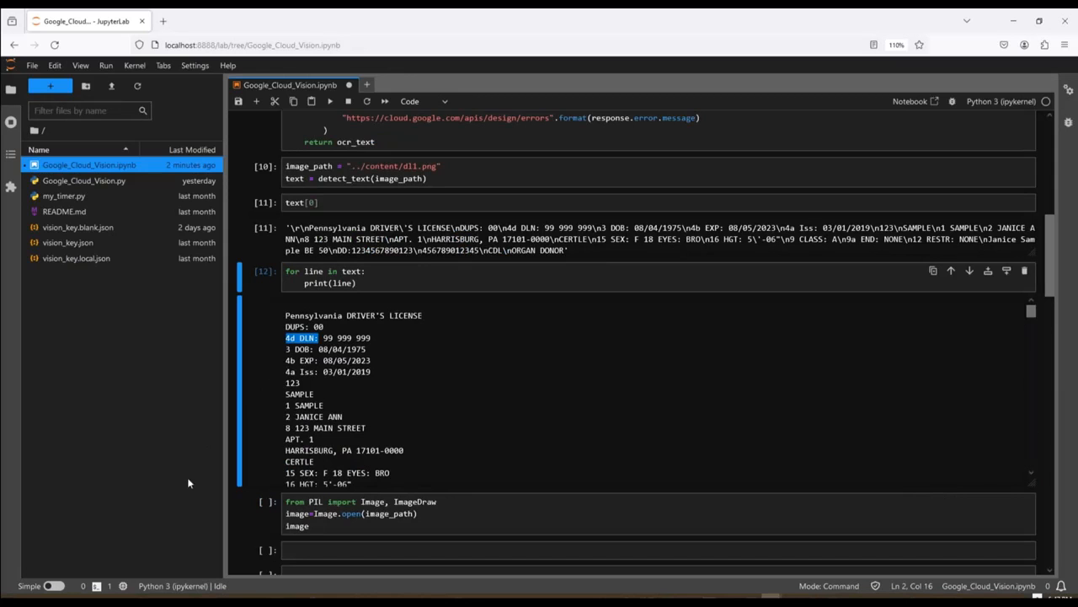
mouse_move(199, 441)
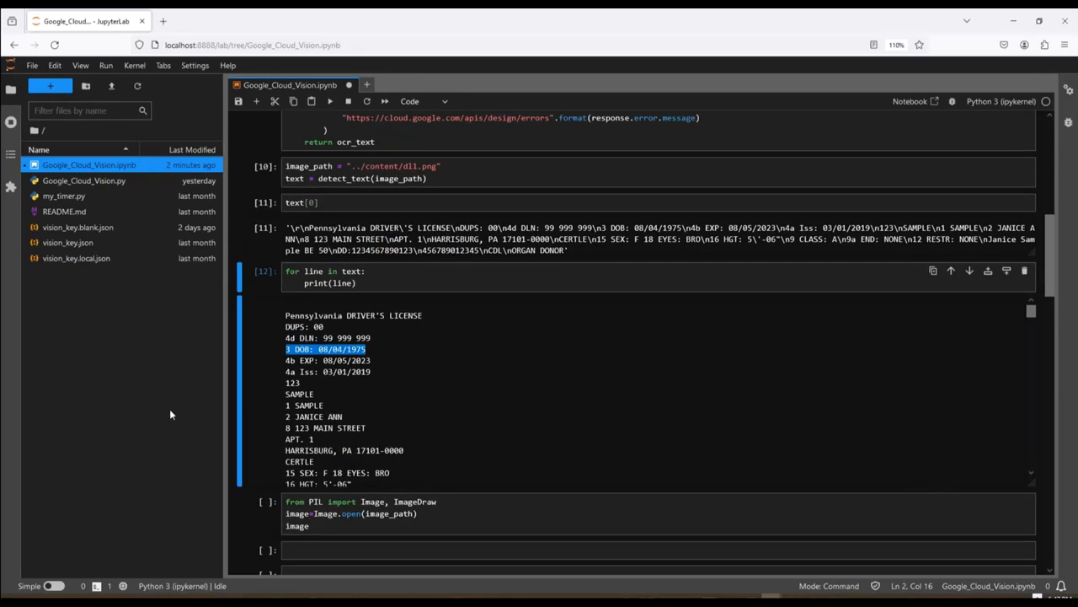
mouse_move(267, 473)
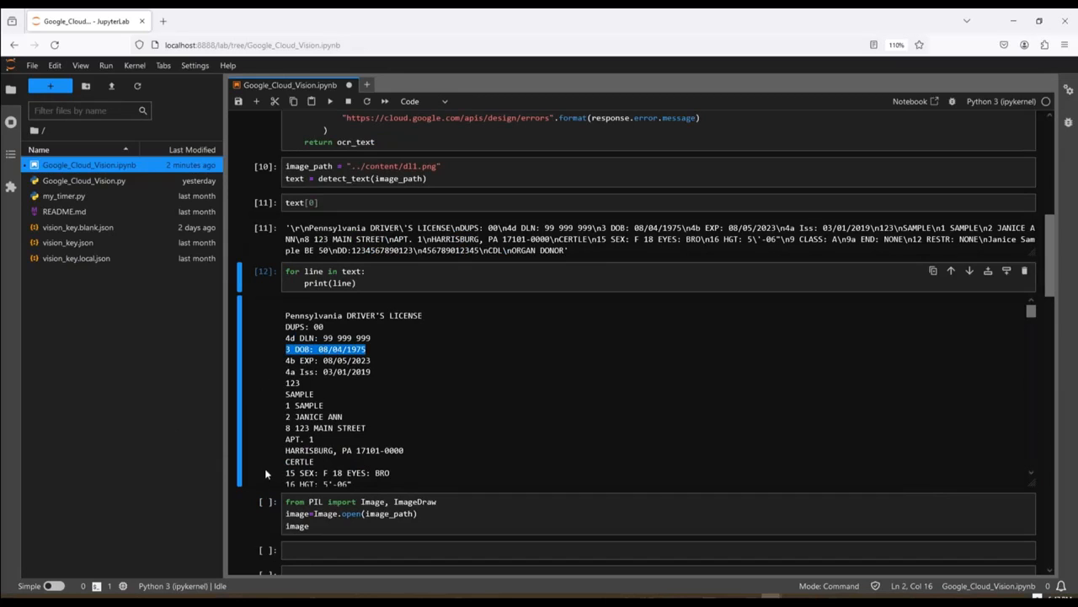
mouse_move(157, 415)
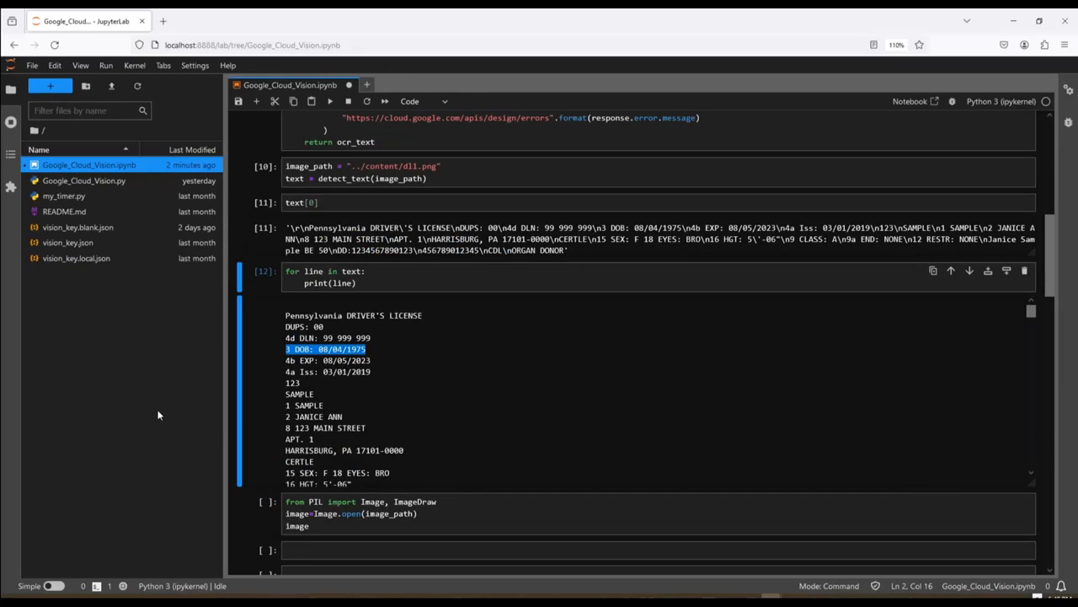
mouse_move(273, 480)
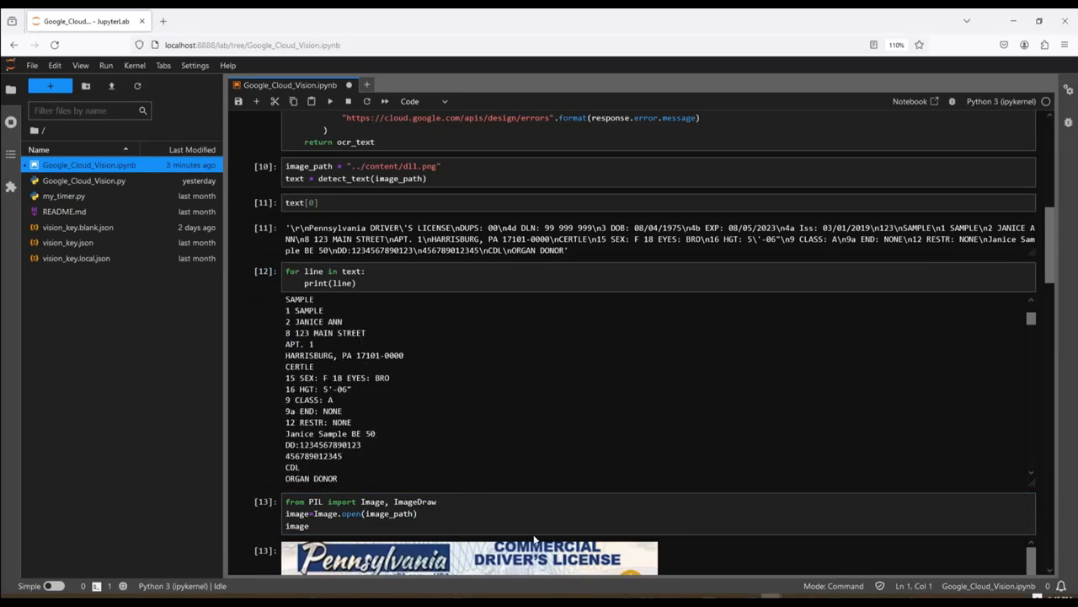
scroll("down", 3)
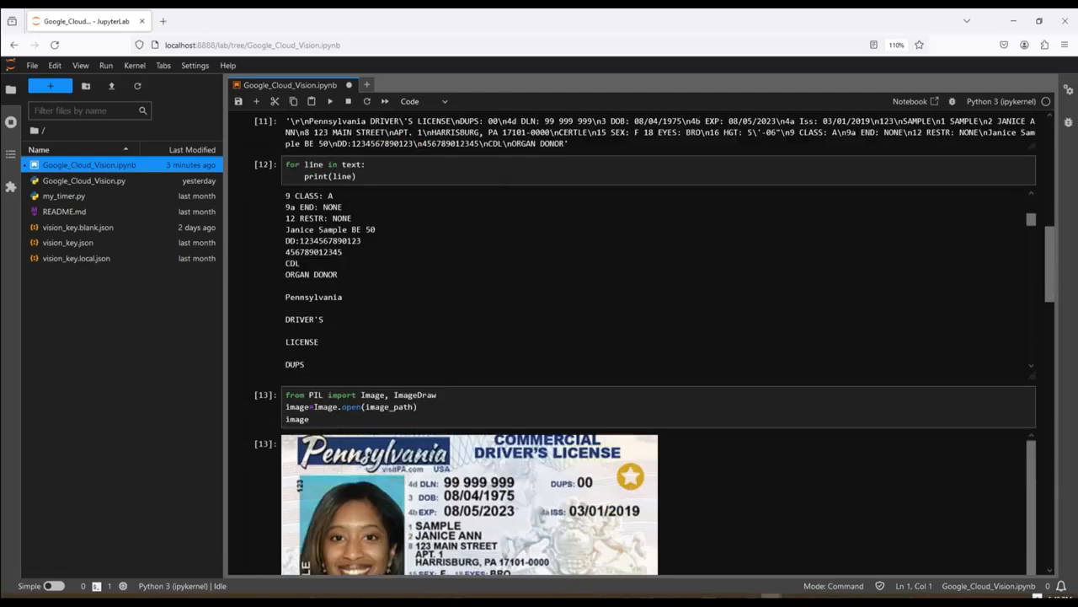
scroll("down", 3)
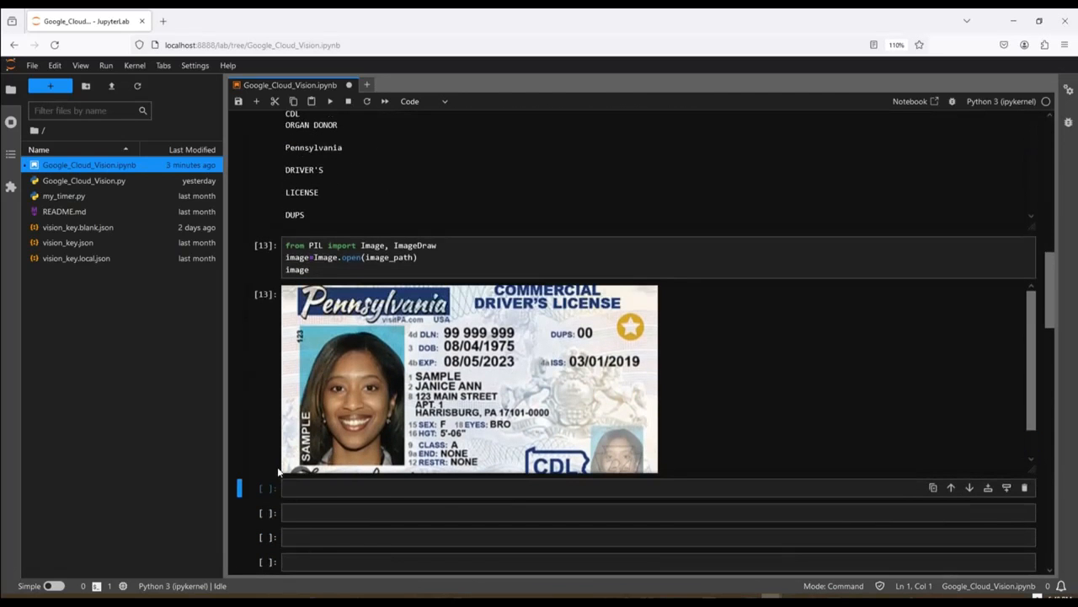
scroll("down", 3)
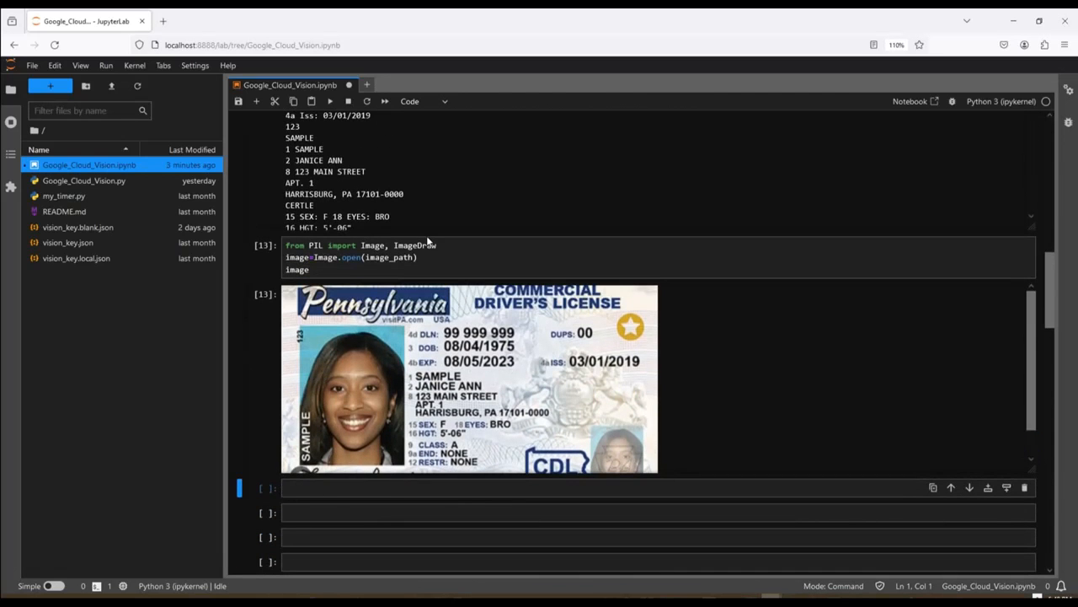
mouse_move(119, 199)
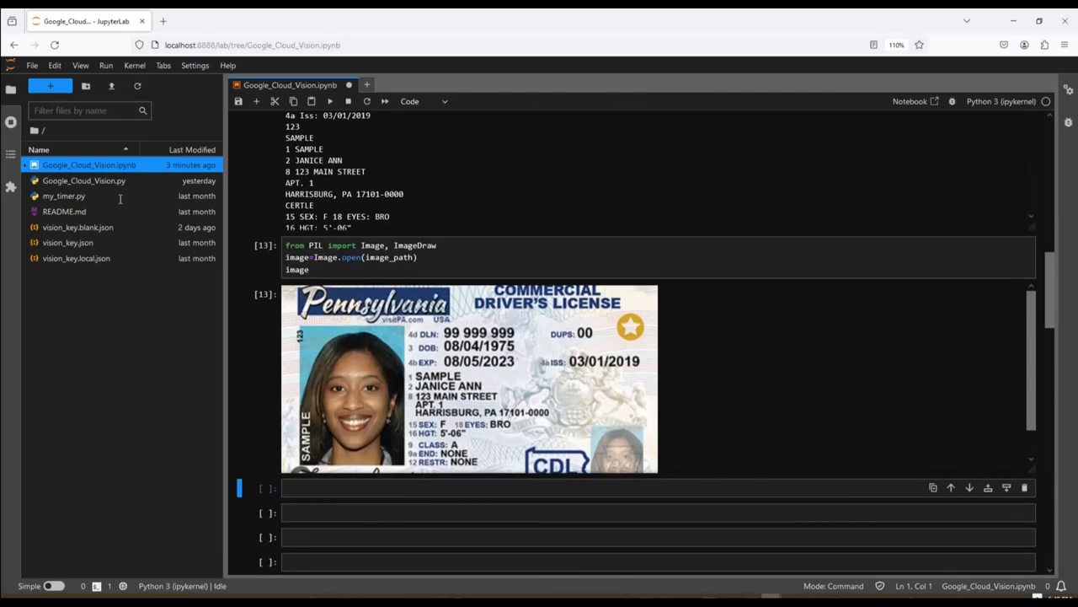
mouse_move(249, 472)
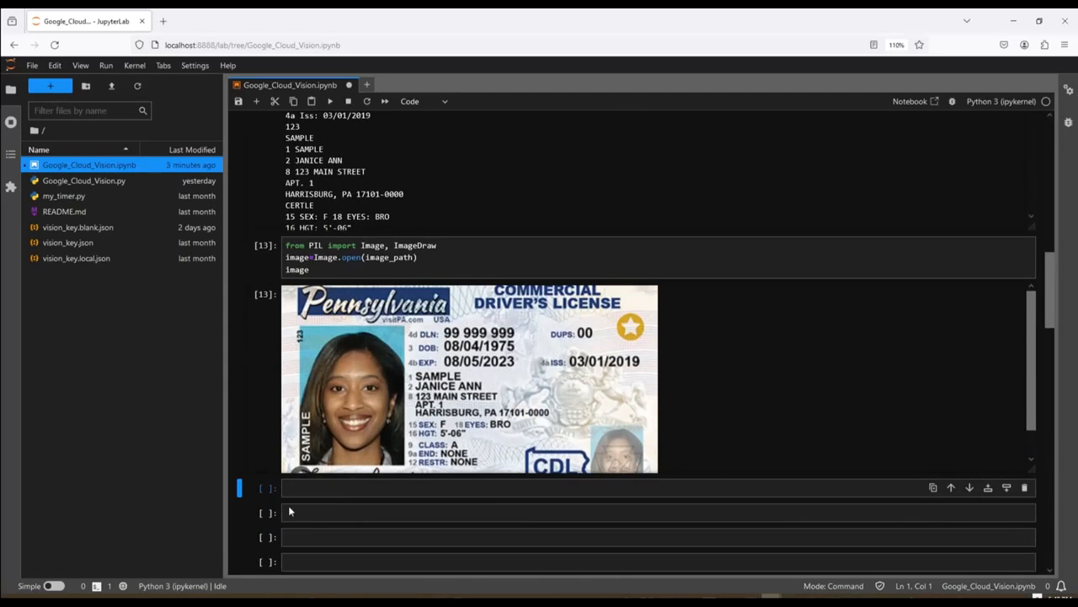
mouse_move(131, 236)
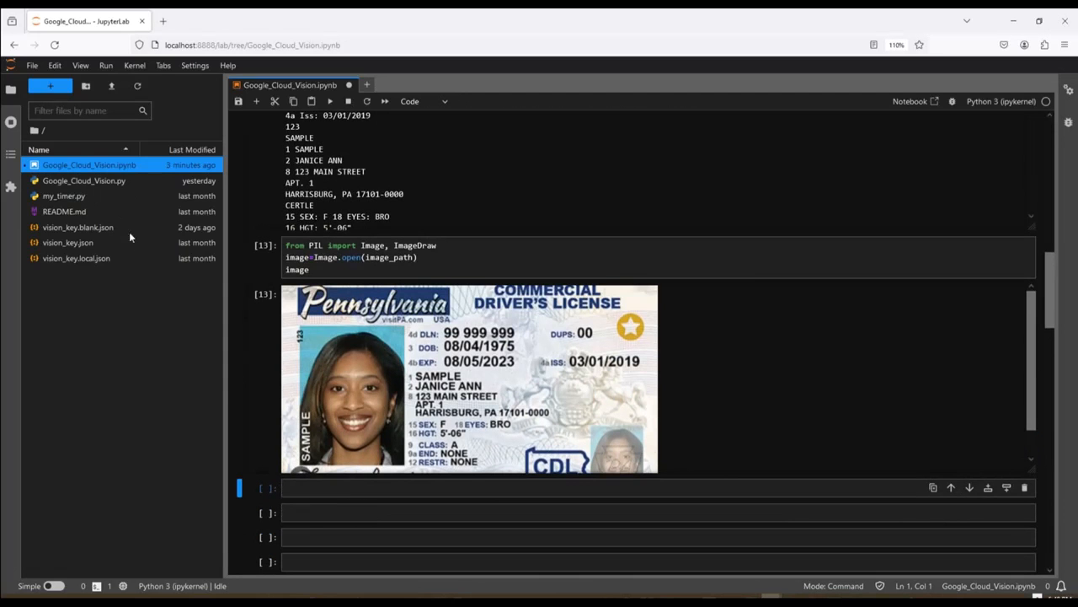
mouse_move(167, 263)
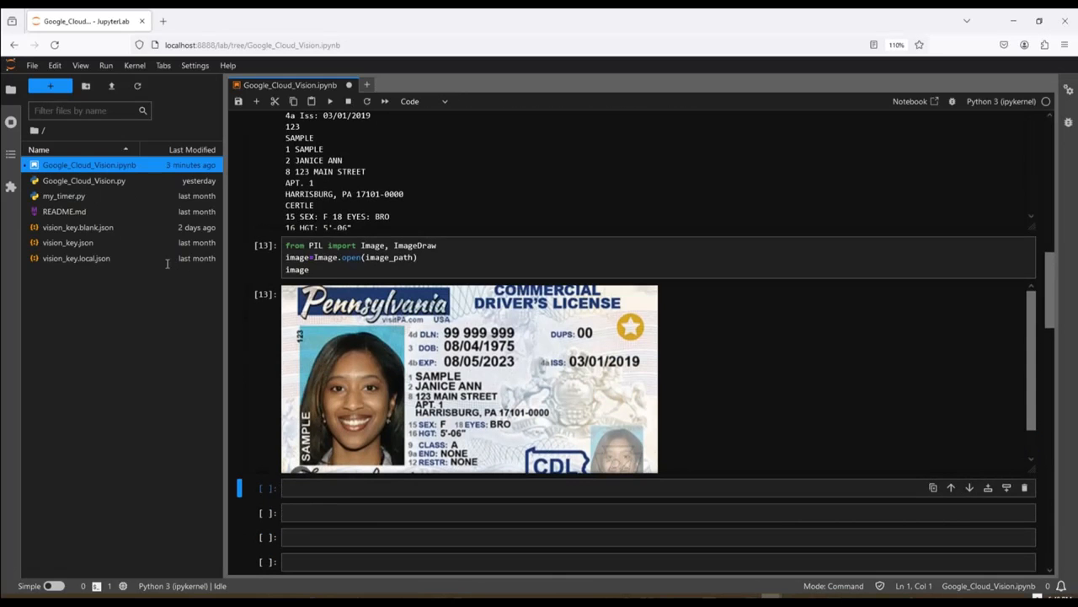
mouse_move(116, 256)
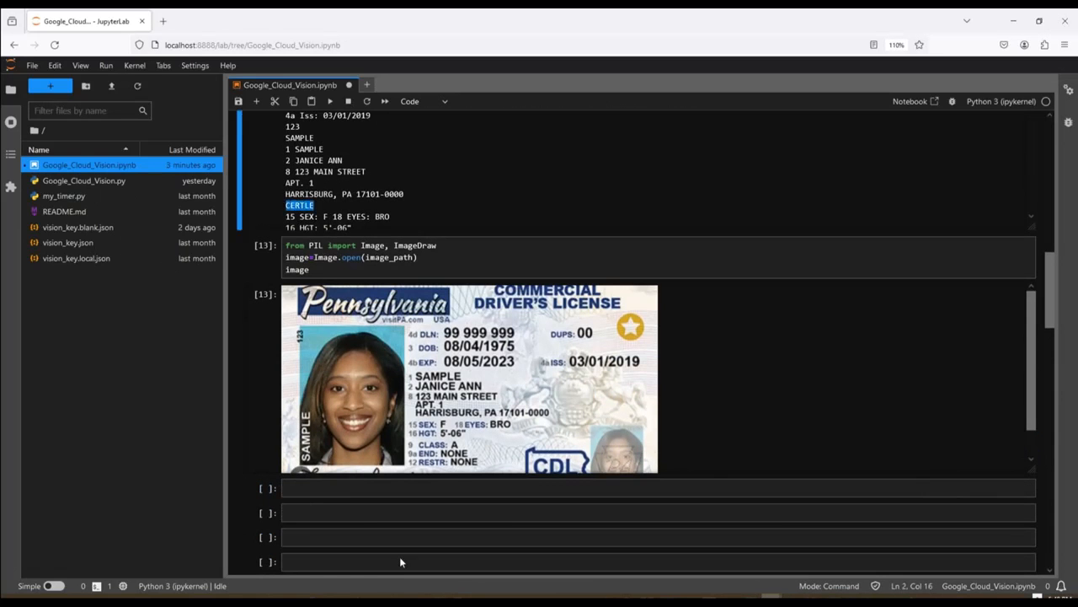
mouse_move(375, 539)
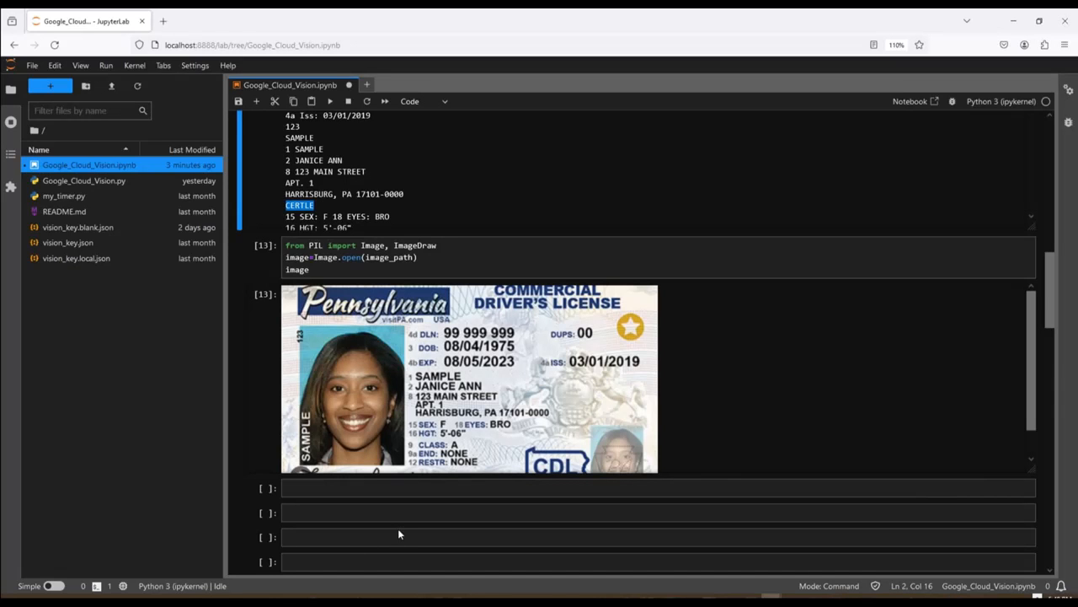
mouse_move(412, 496)
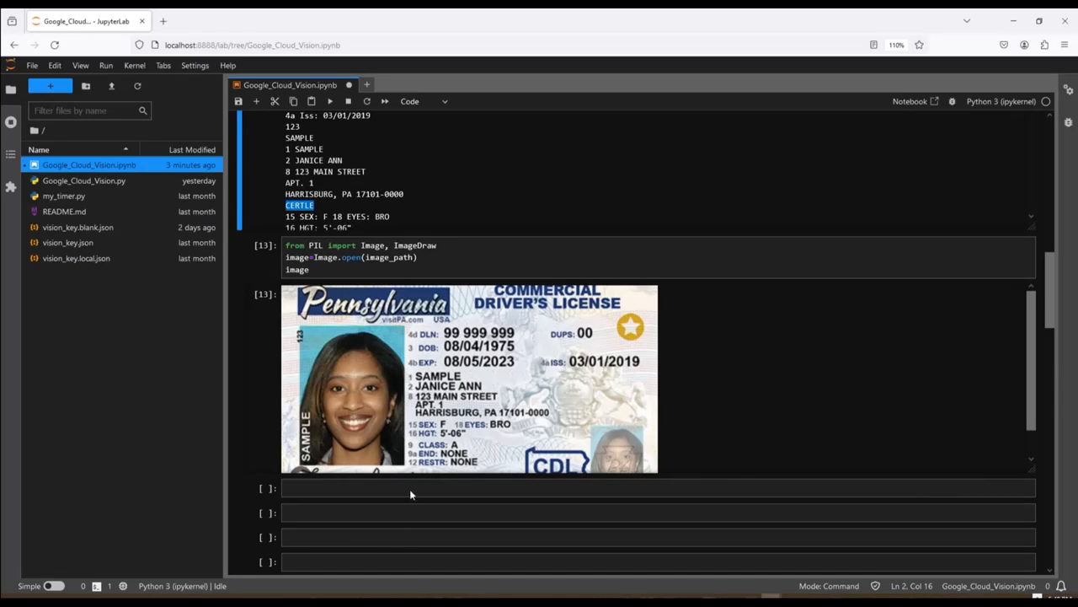
mouse_move(343, 445)
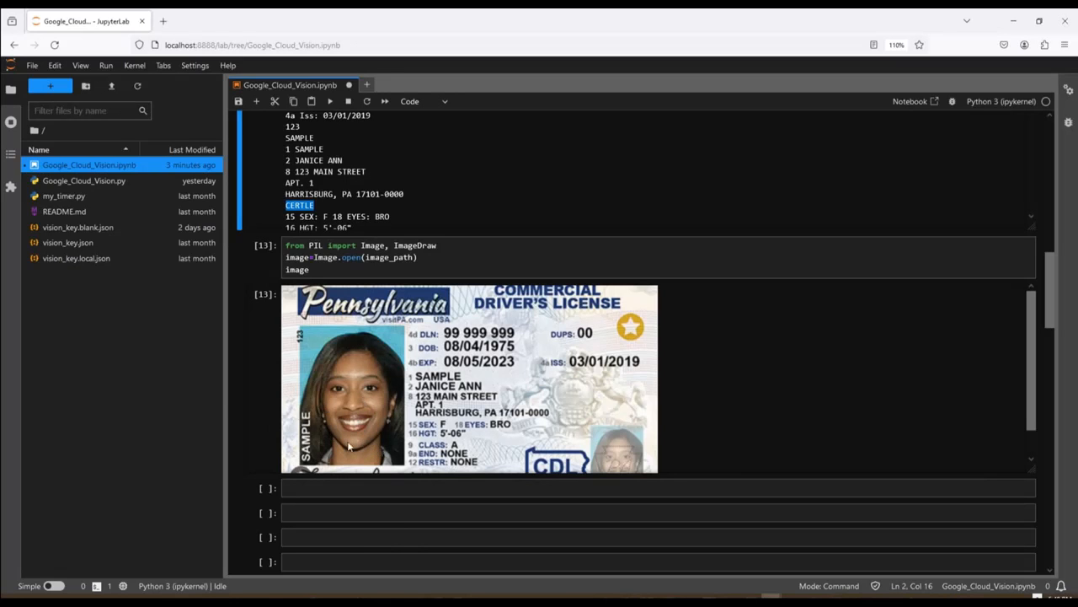
mouse_move(354, 474)
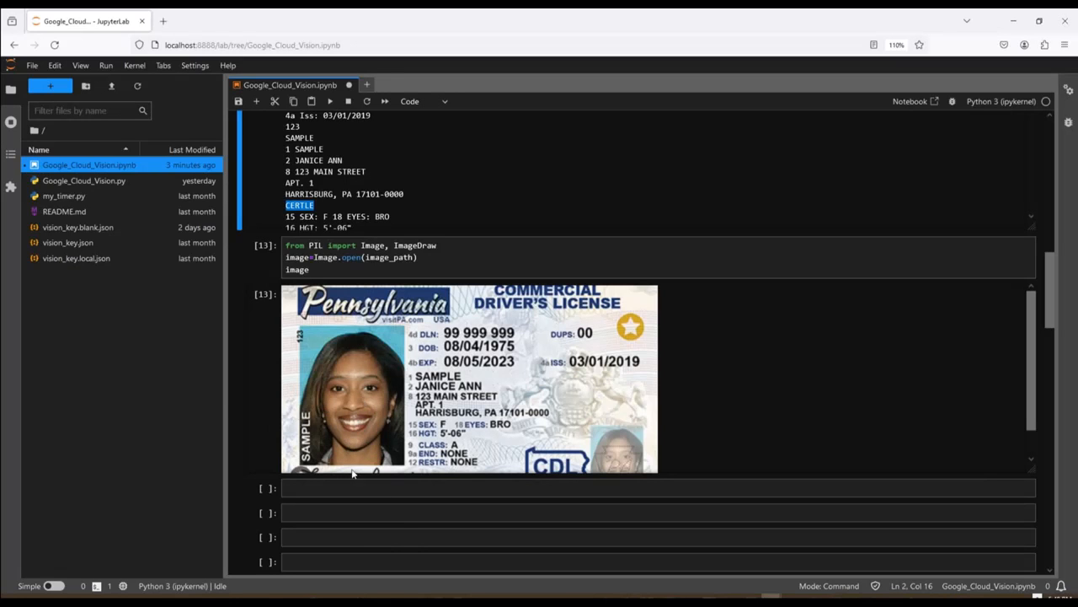
mouse_move(391, 536)
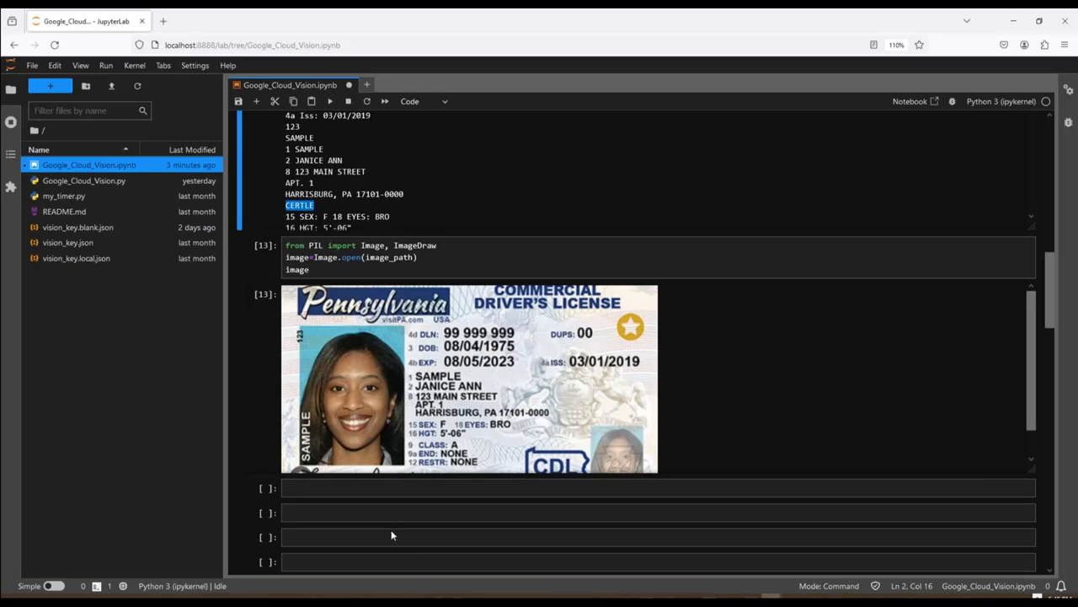